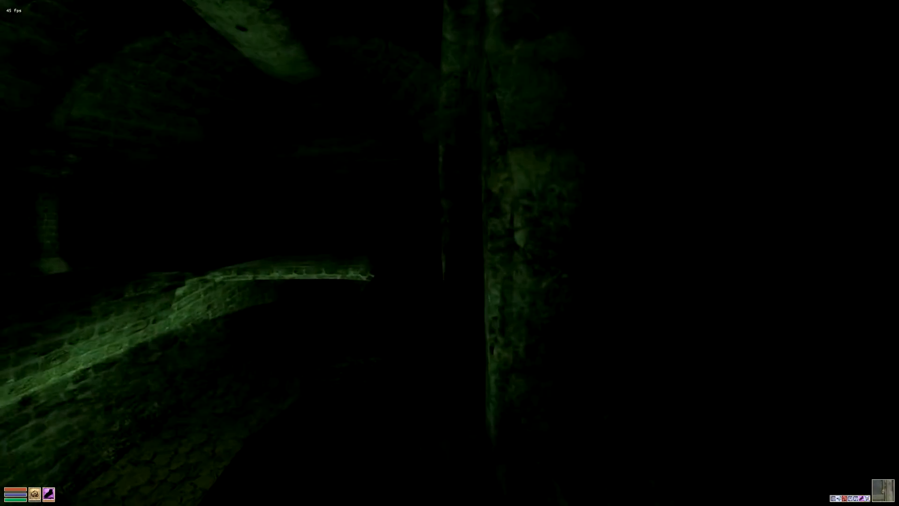
# Step: Choose Magic Menu Item for a quick key slot and scroll through the assignable spells
pyautogui.press('tab')
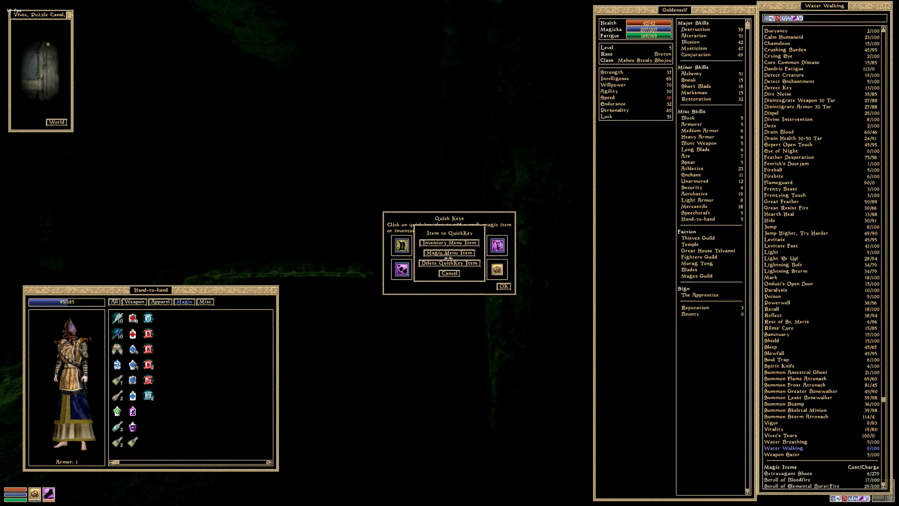
pyautogui.click(449, 253)
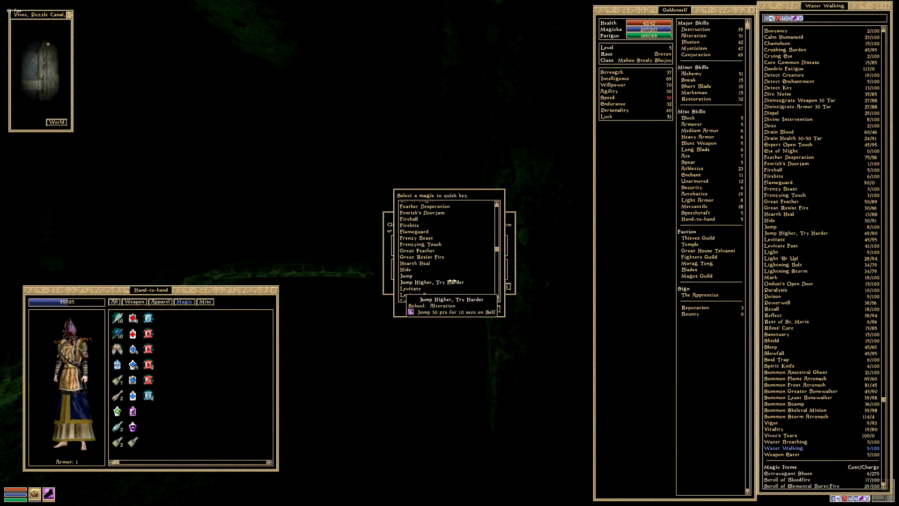
pyautogui.click(432, 282)
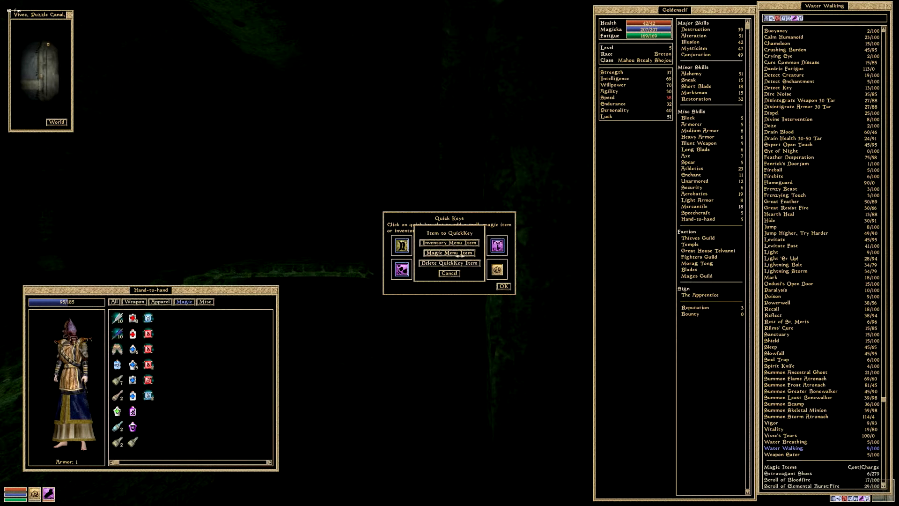
pyautogui.click(449, 252)
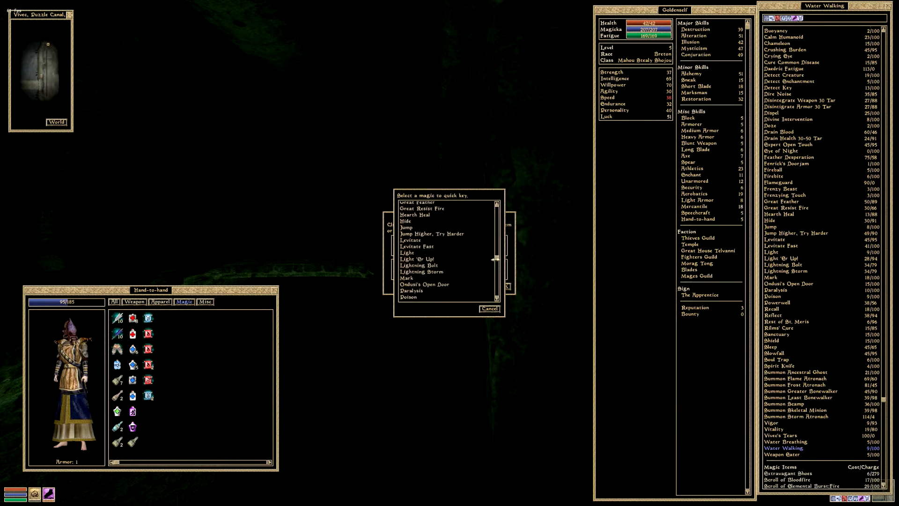
pyautogui.scroll(-3)
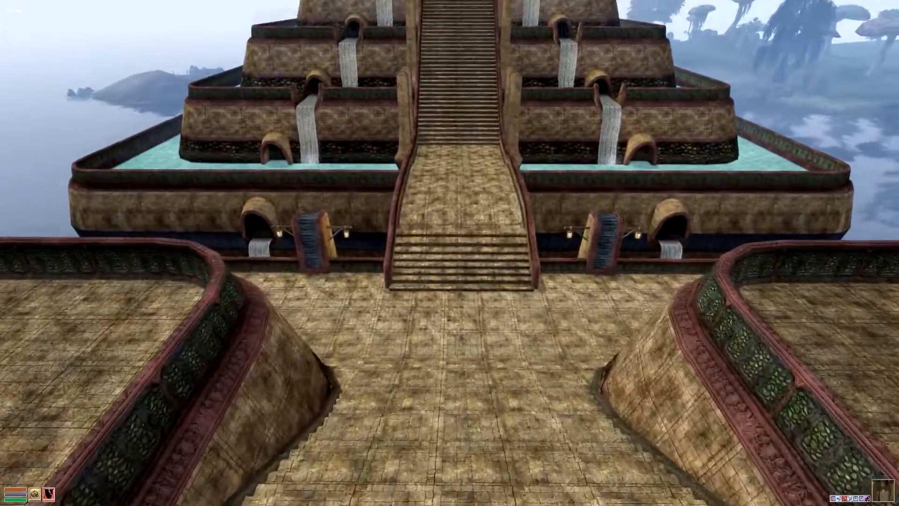
# Step: Walk to the temple exterior, enter, and continue down the lantern-lit stone hallway
pyautogui.press('w')
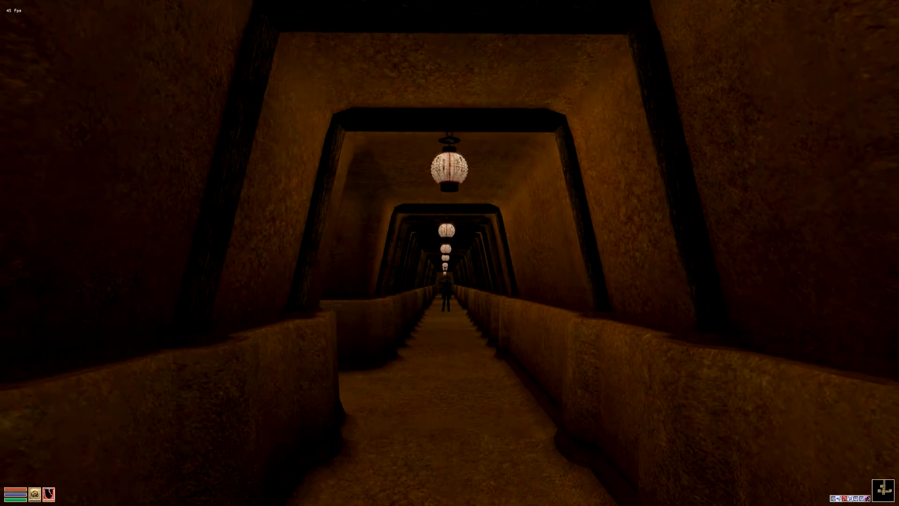
# Step: Open the menus to view level progress and equip Fireball from the Magic list
pyautogui.press('Tab')
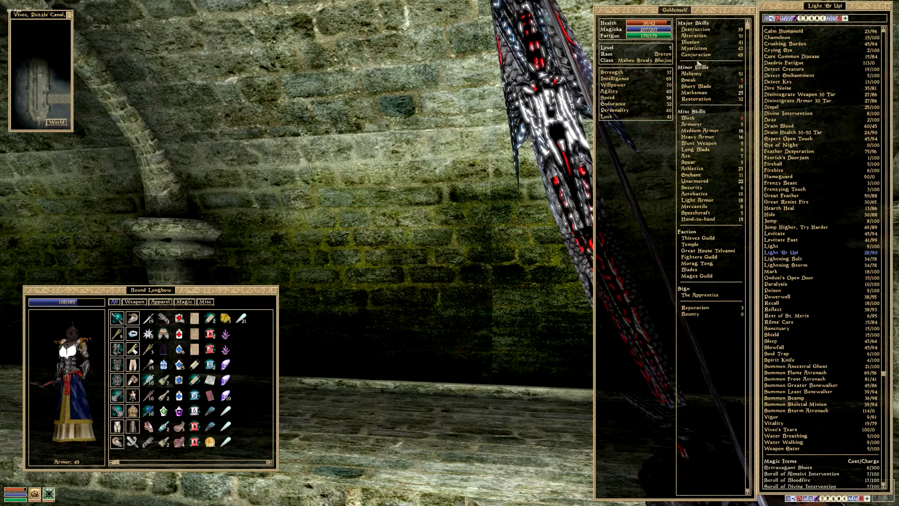
pyautogui.moveTo(695, 41)
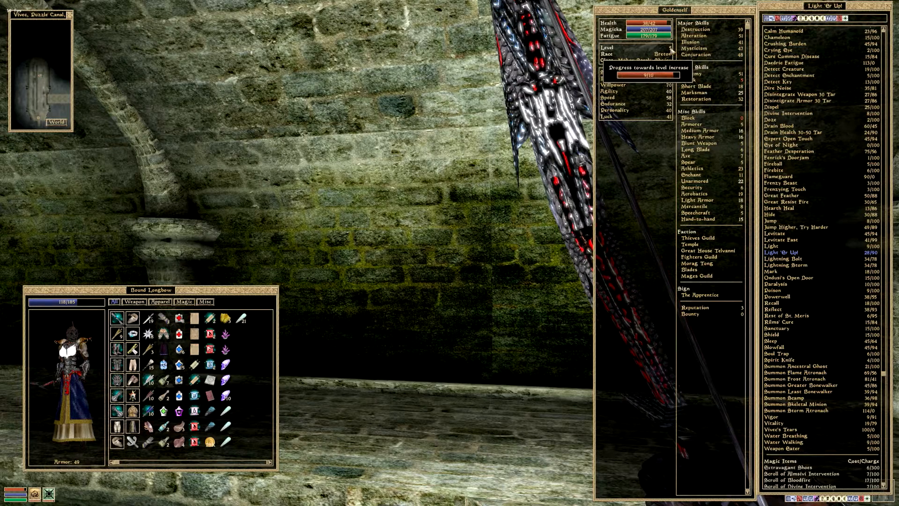
pyautogui.moveTo(693, 42)
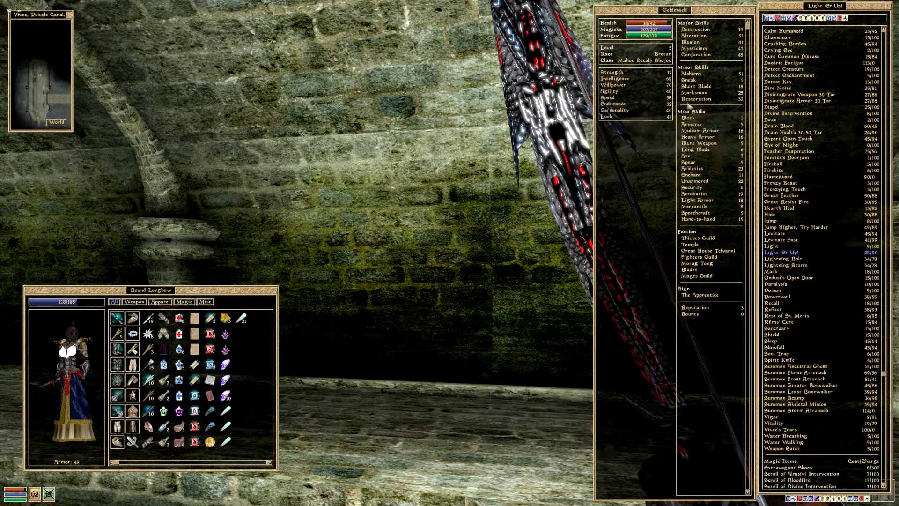
pyautogui.moveTo(696, 54)
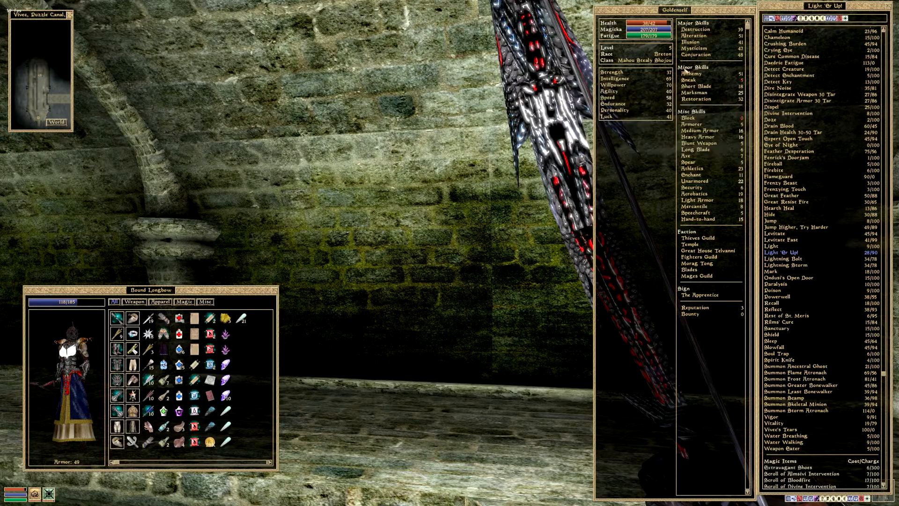
pyautogui.moveTo(695, 35)
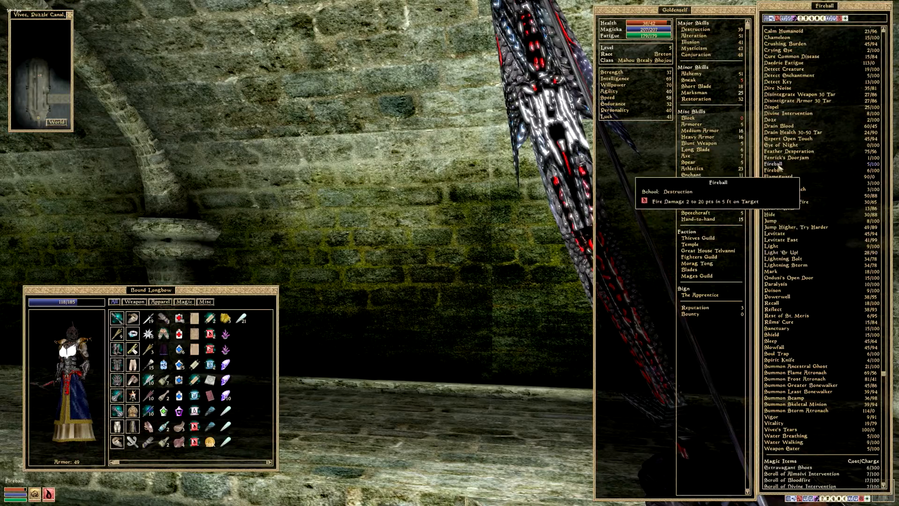
# Step: Leave the menus and walk through the sewer pipe and underworks to the canal
pyautogui.press('escape')
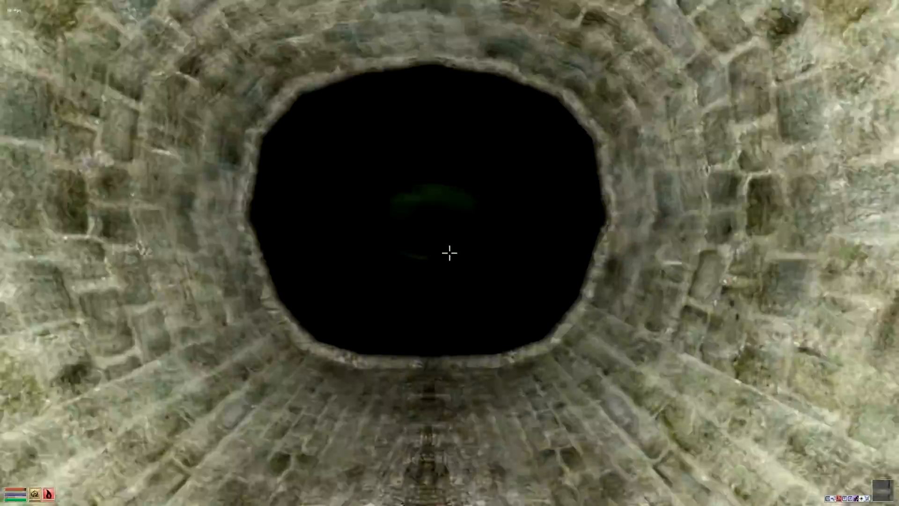
pyautogui.moveTo(450, 252)
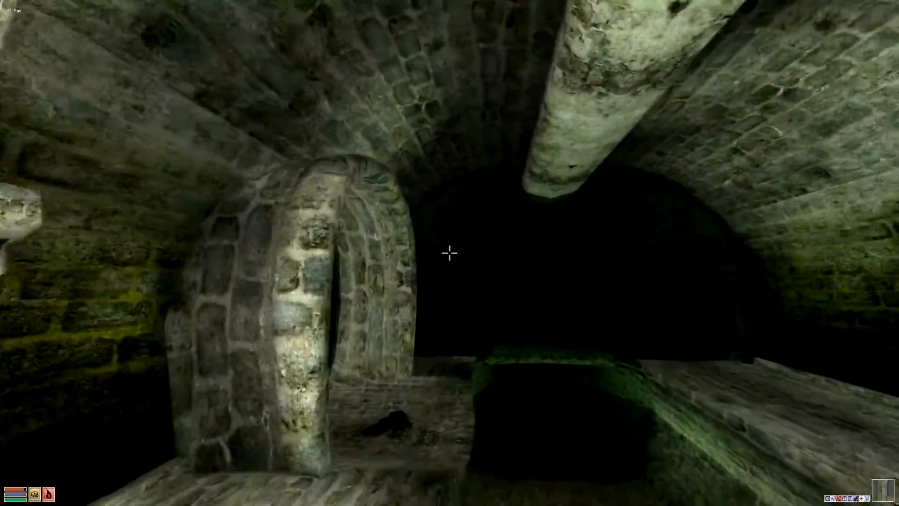
pyautogui.moveTo(450, 253)
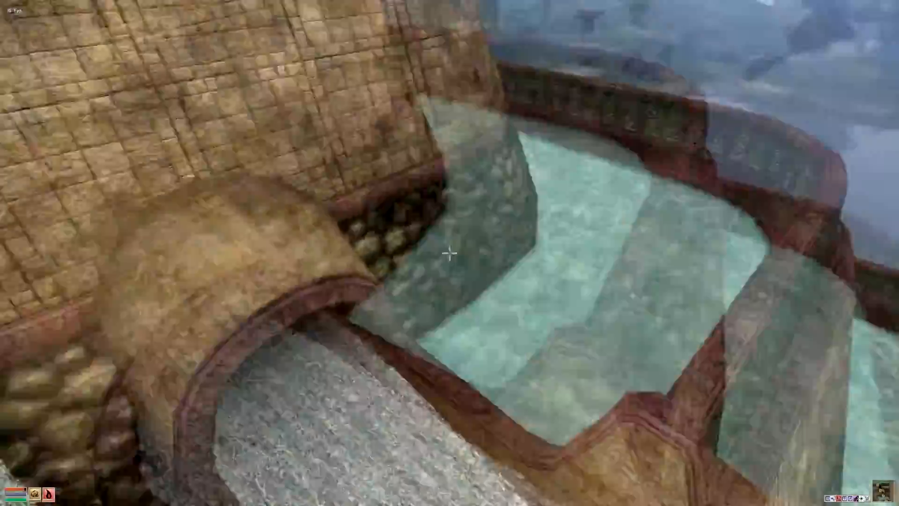
pyautogui.moveTo(450, 252)
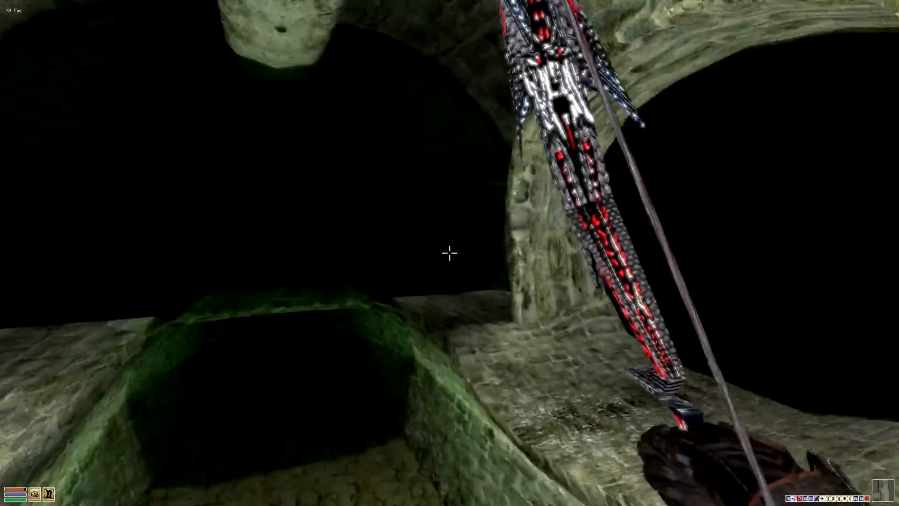
pyautogui.moveTo(450, 253)
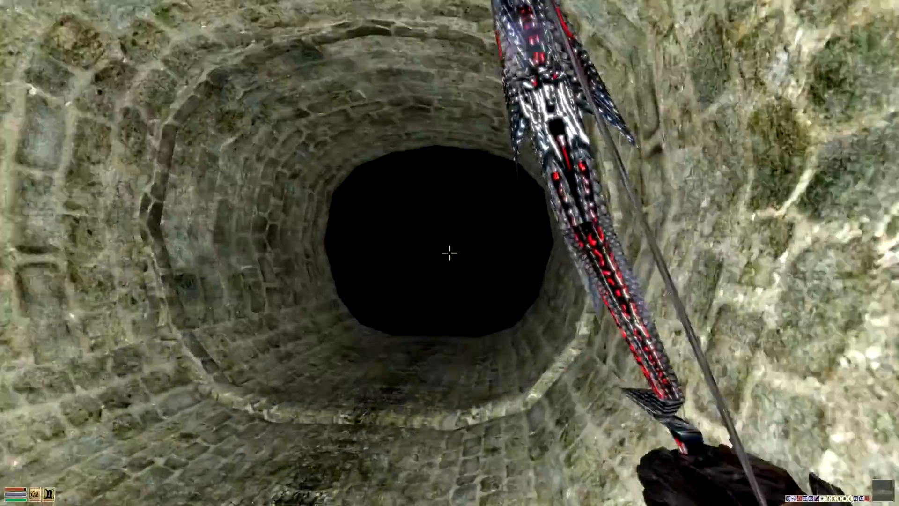
pyautogui.moveTo(450, 253)
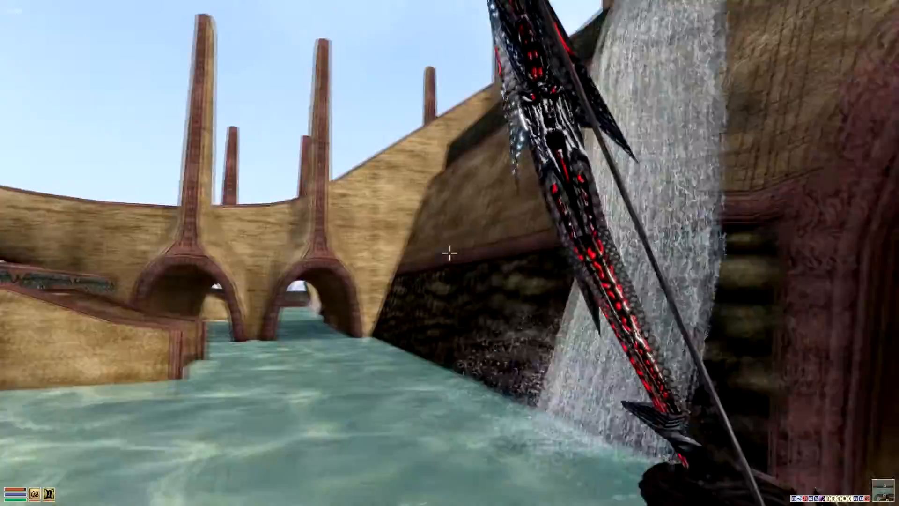
pyautogui.moveTo(449, 253)
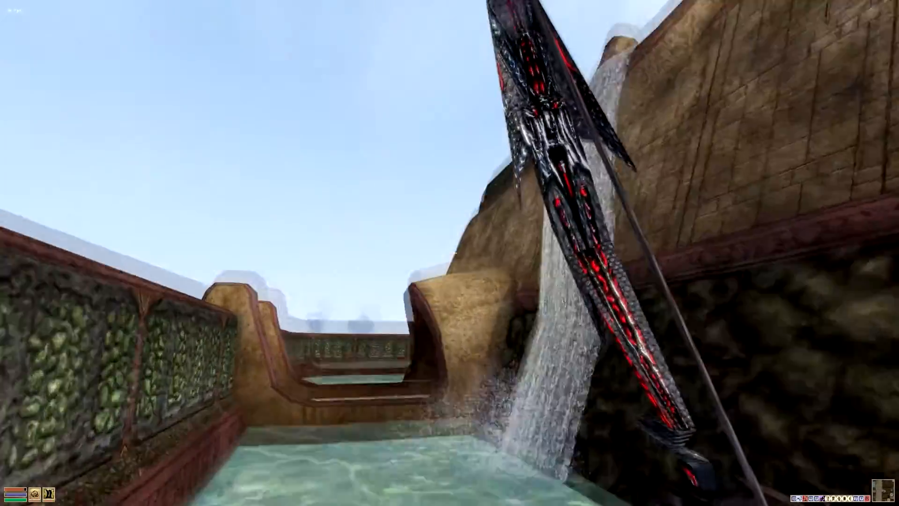
pyautogui.moveTo(450, 253)
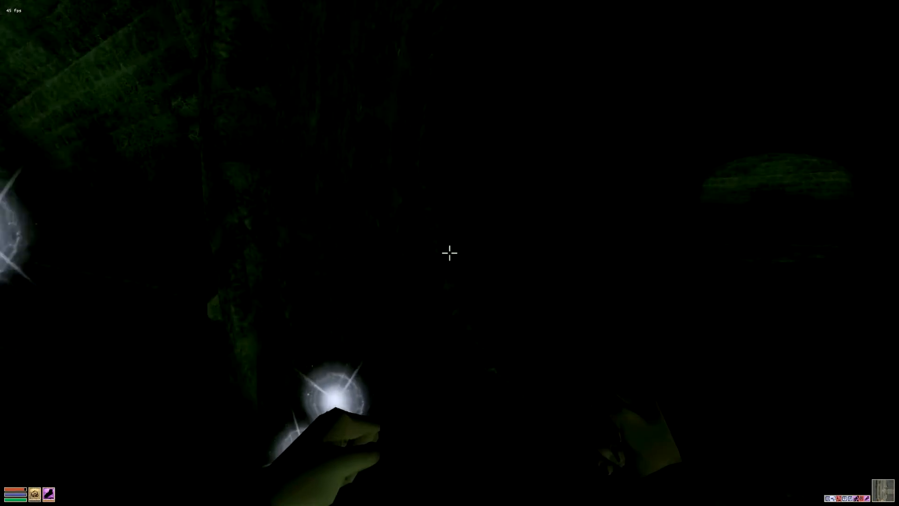
# Step: Open the stats, inventory and magic windows, checking Flameguard and readying Water Walking
pyautogui.press('Tab')
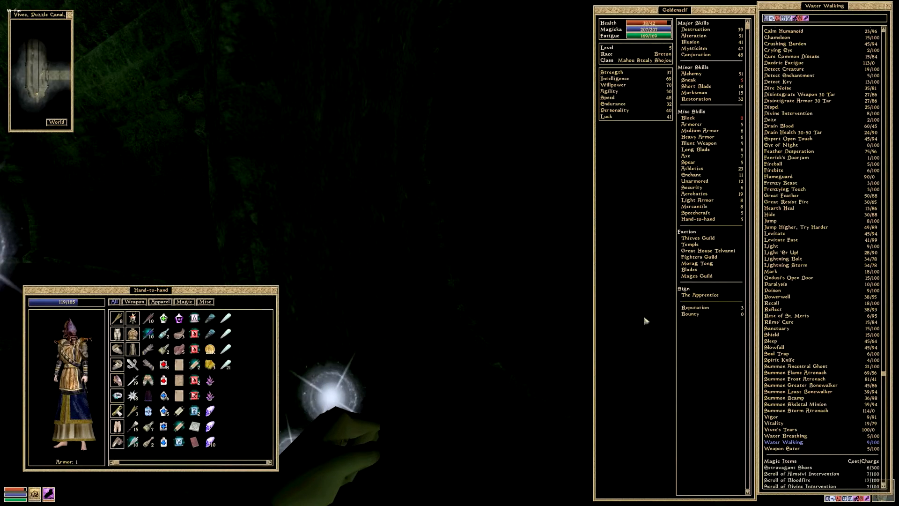
pyautogui.moveTo(615, 78)
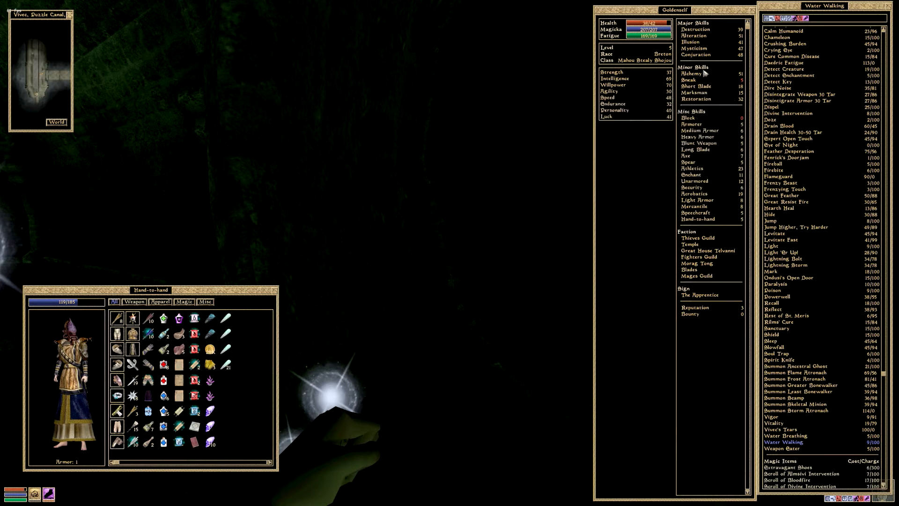
pyautogui.moveTo(308, 321)
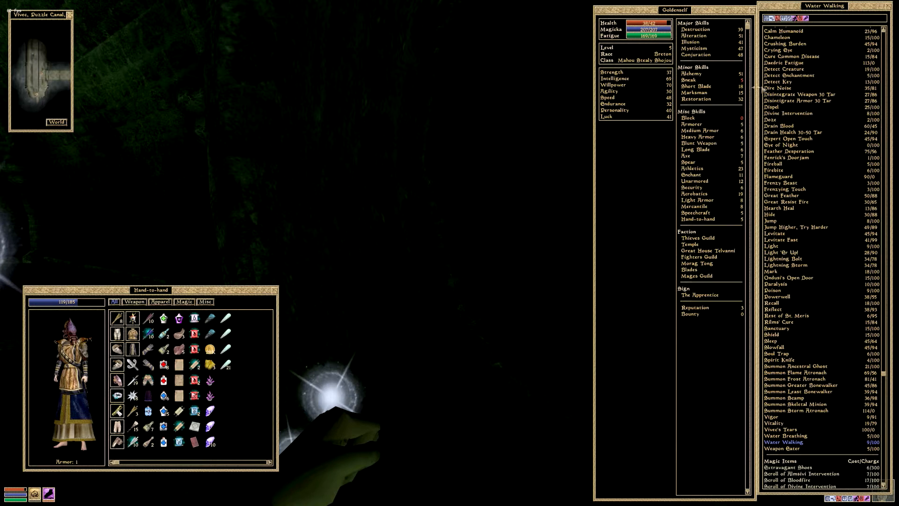
pyautogui.moveTo(697, 54)
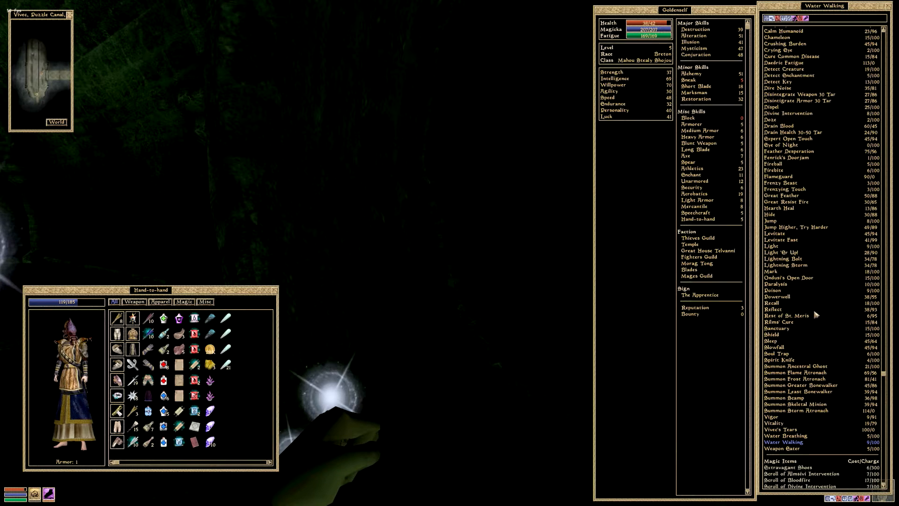
pyautogui.moveTo(802, 357)
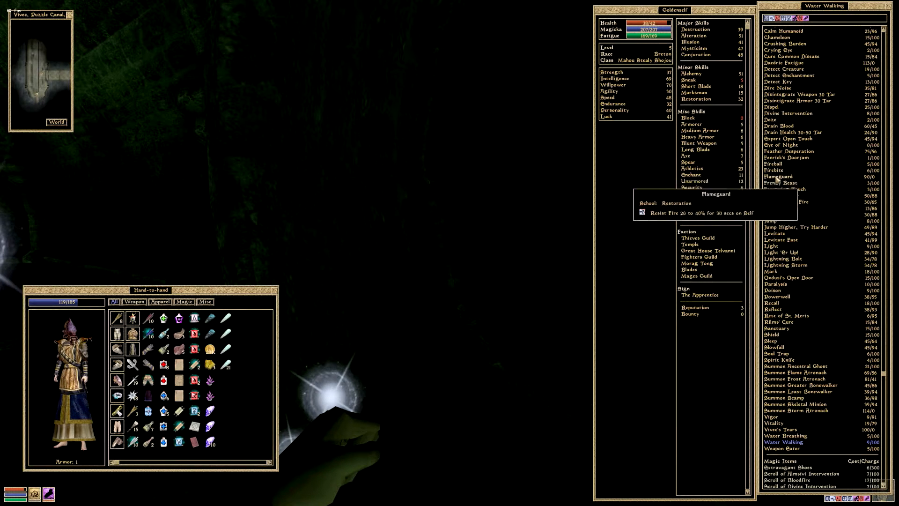
pyautogui.moveTo(696, 54)
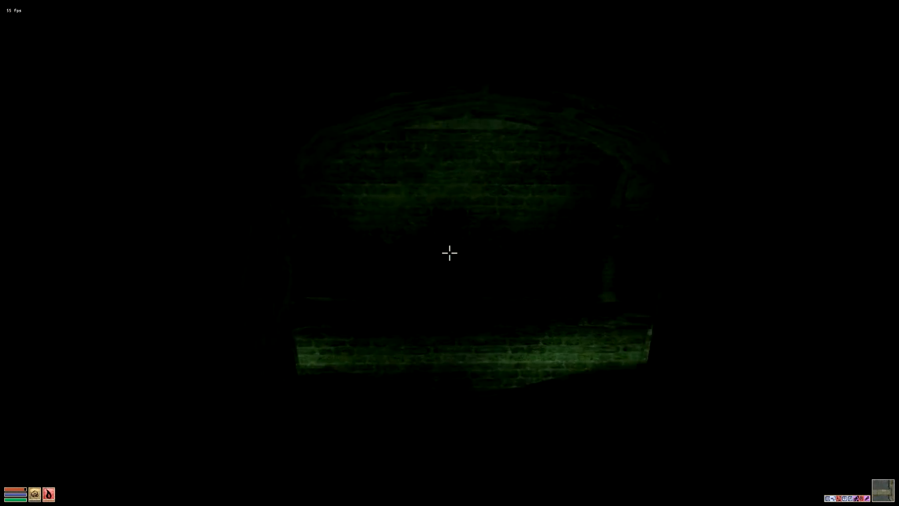
# Step: Close the menus and walk the Puzzle Canal tunnel to the bedroll on the ledge
pyautogui.press('Tab')
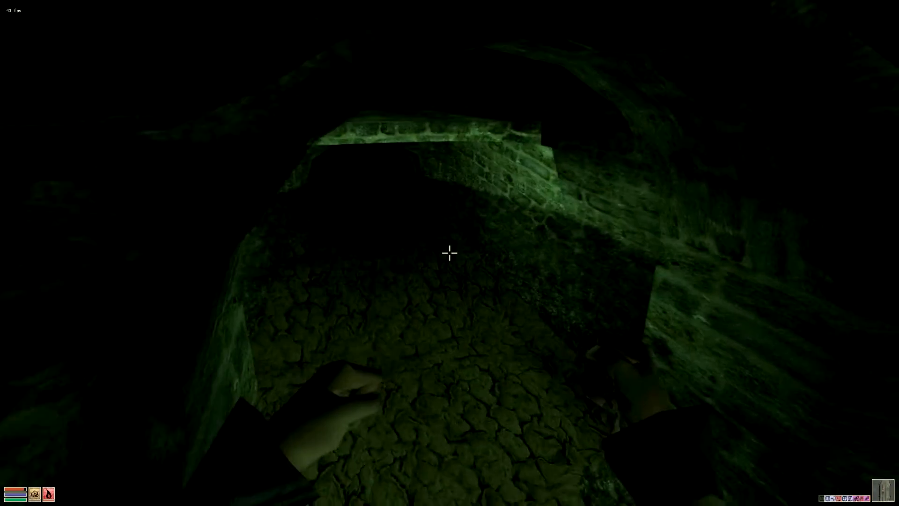
pyautogui.click(449, 253)
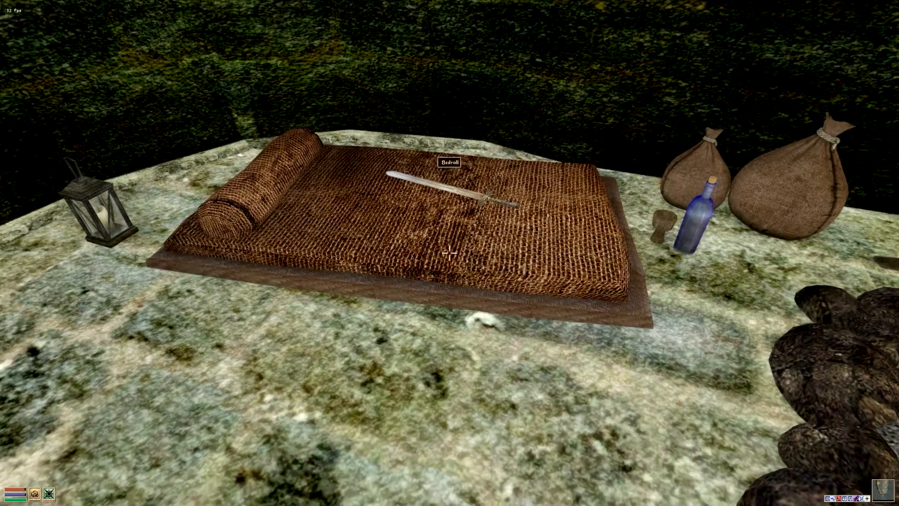
# Step: Activate the bedroll and rest until healed
pyautogui.click(450, 252)
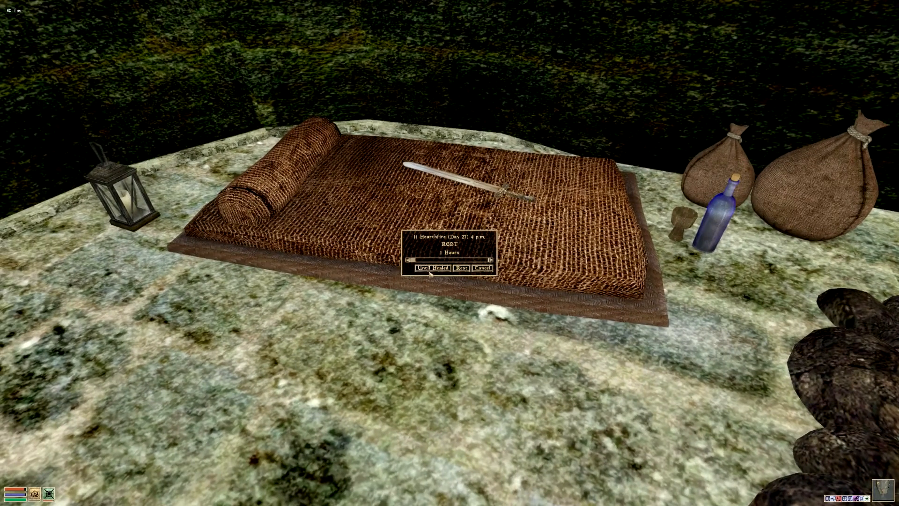
pyautogui.click(482, 268)
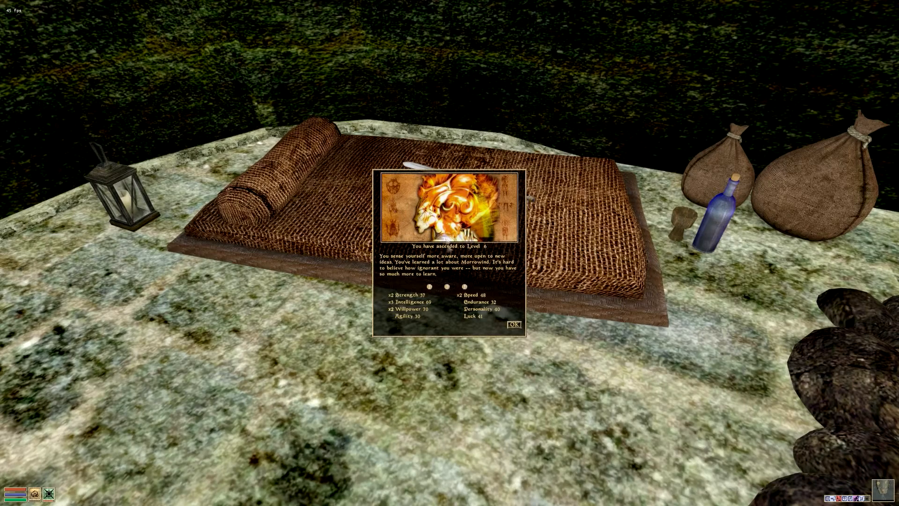
pyautogui.moveTo(538, 309)
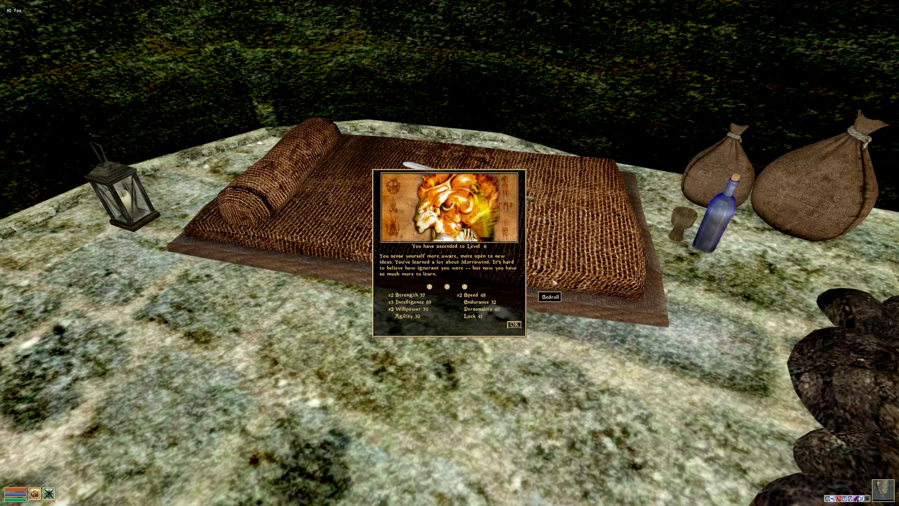
pyautogui.moveTo(548, 332)
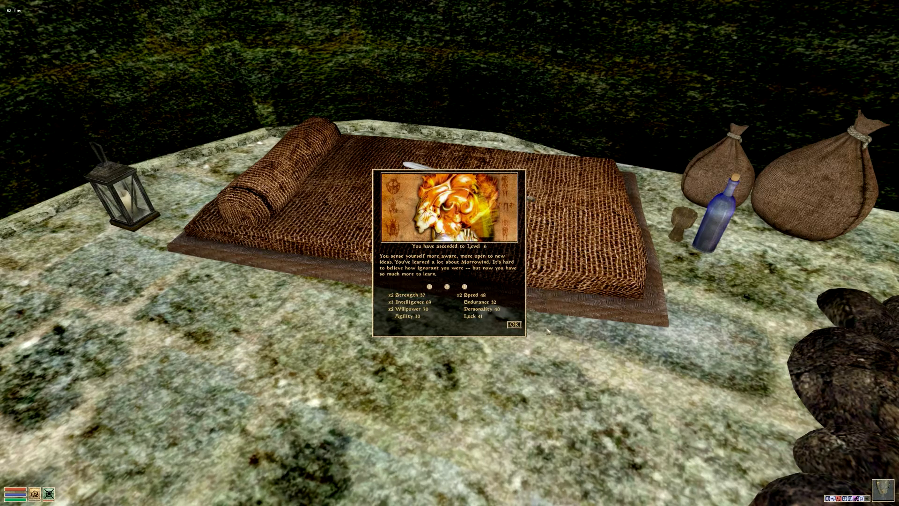
pyautogui.moveTo(549, 337)
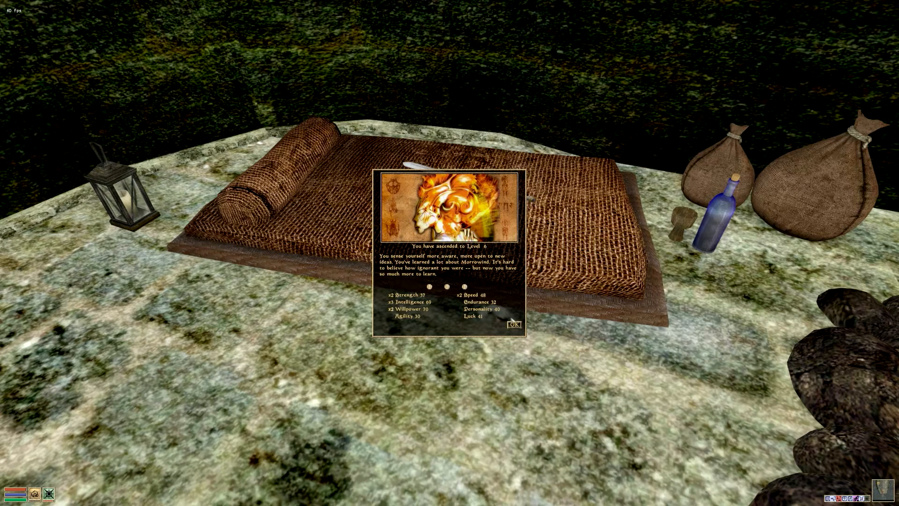
pyautogui.moveTo(407, 302)
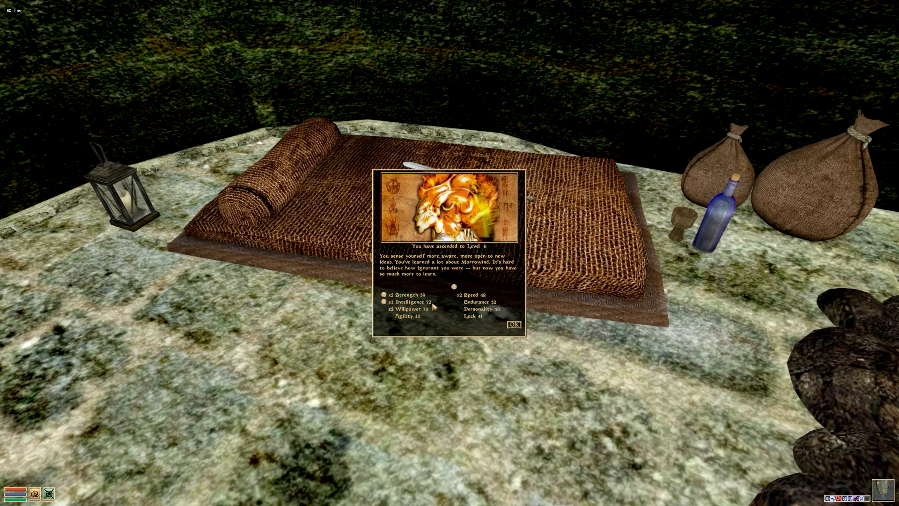
pyautogui.moveTo(471, 294)
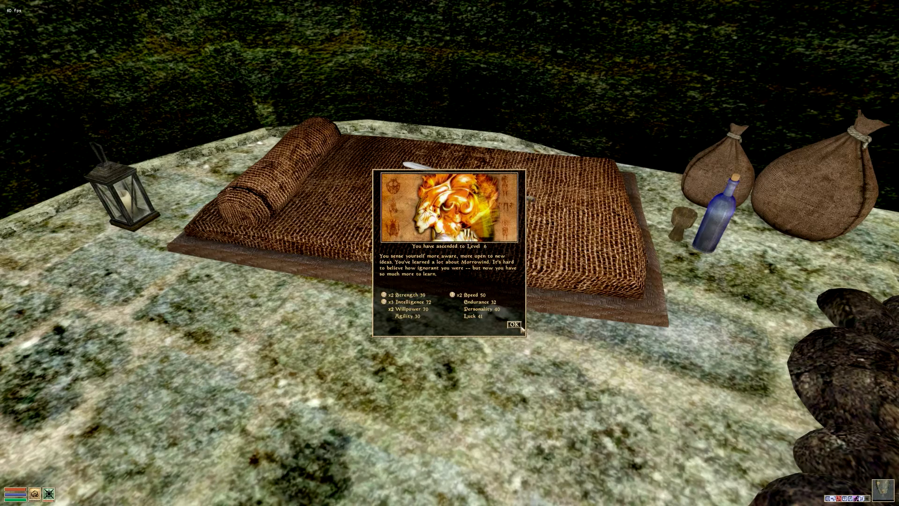
pyautogui.moveTo(474, 302)
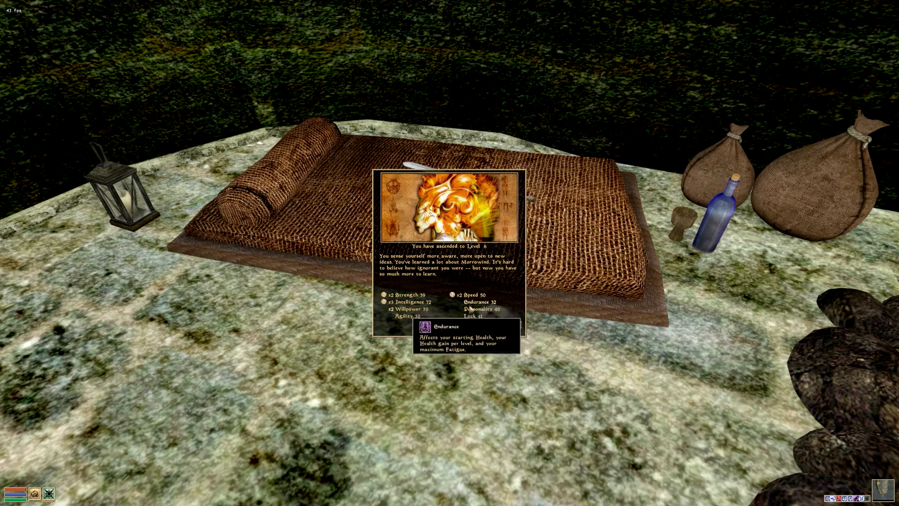
pyautogui.moveTo(513, 341)
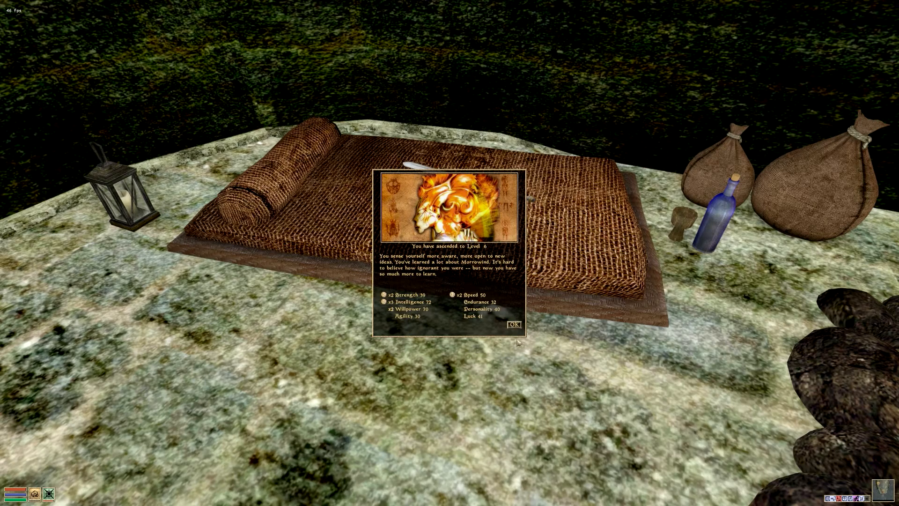
# Step: Confirm the Strength, Intelligence and Speed increases to complete Level 6
pyautogui.click(512, 324)
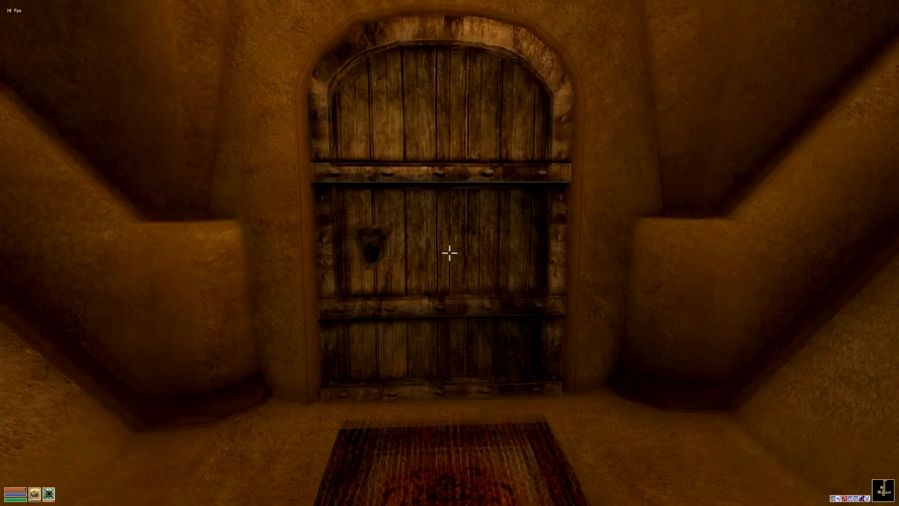
pyautogui.moveTo(449, 252)
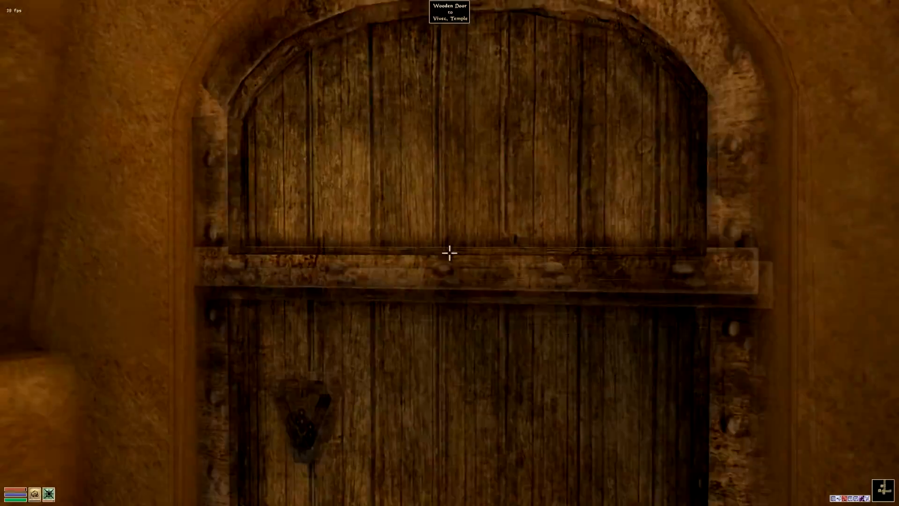
# Step: Use the Wooden Door to Vivec, Temple and step outside facing the stepped temple
pyautogui.click(450, 253)
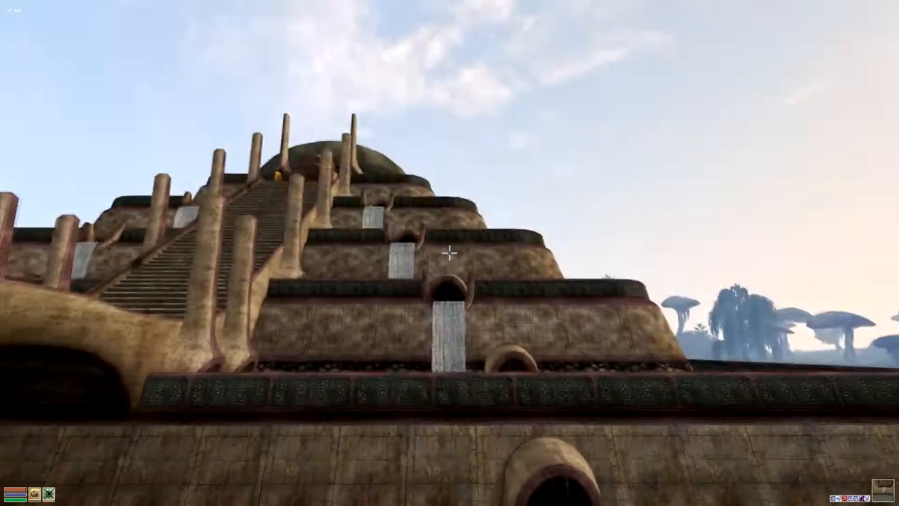
pyautogui.moveTo(449, 253)
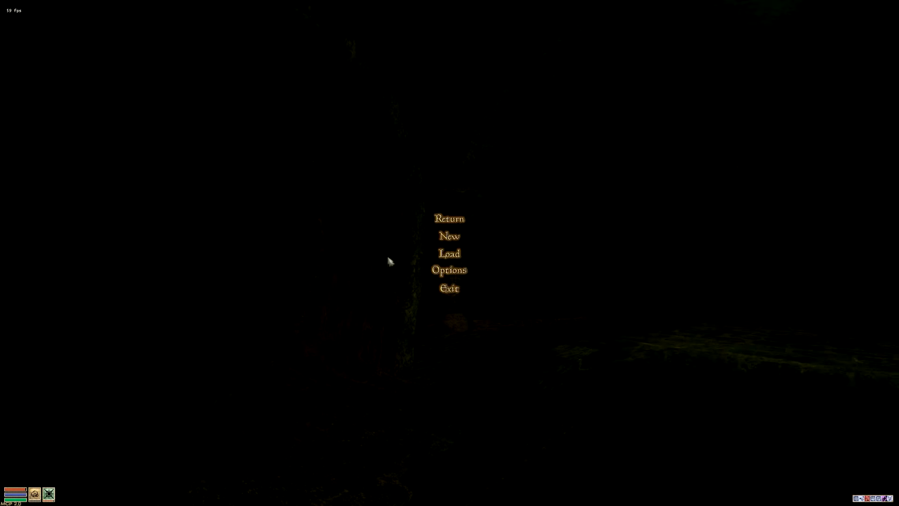
# Step: Toggle the crosshair setting in Prefs, then filter the inventory to weapons only
pyautogui.click(450, 270)
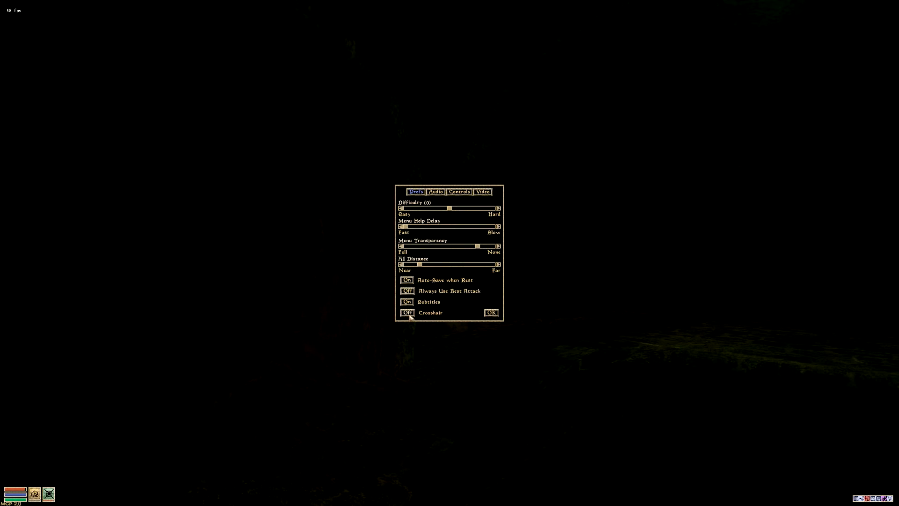
pyautogui.click(491, 312)
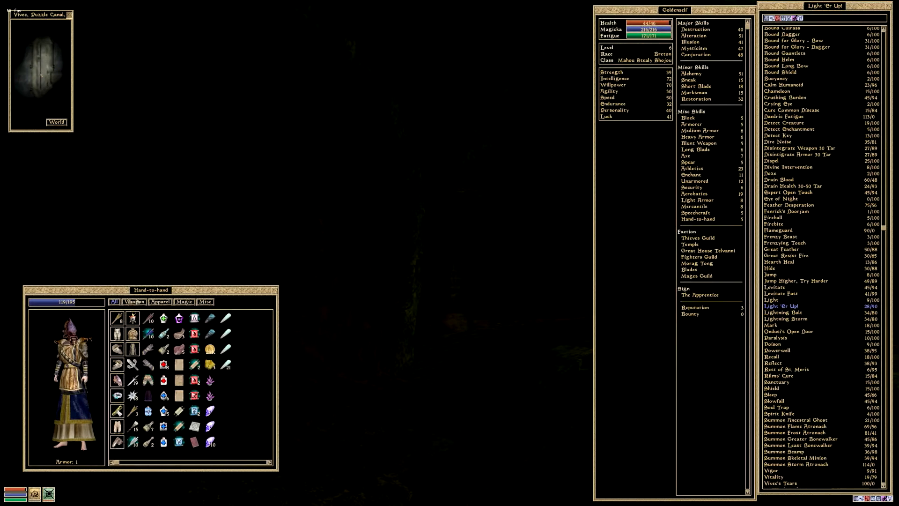
pyautogui.click(134, 303)
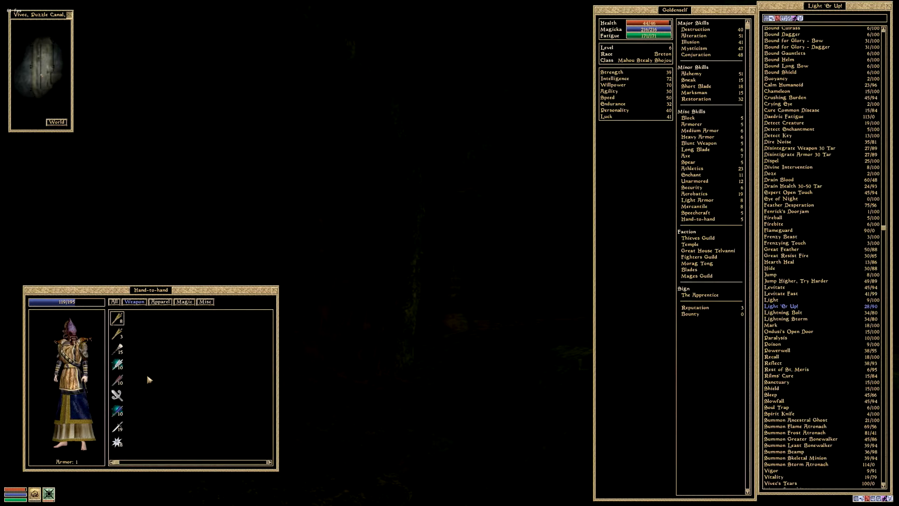
pyautogui.moveTo(117, 335)
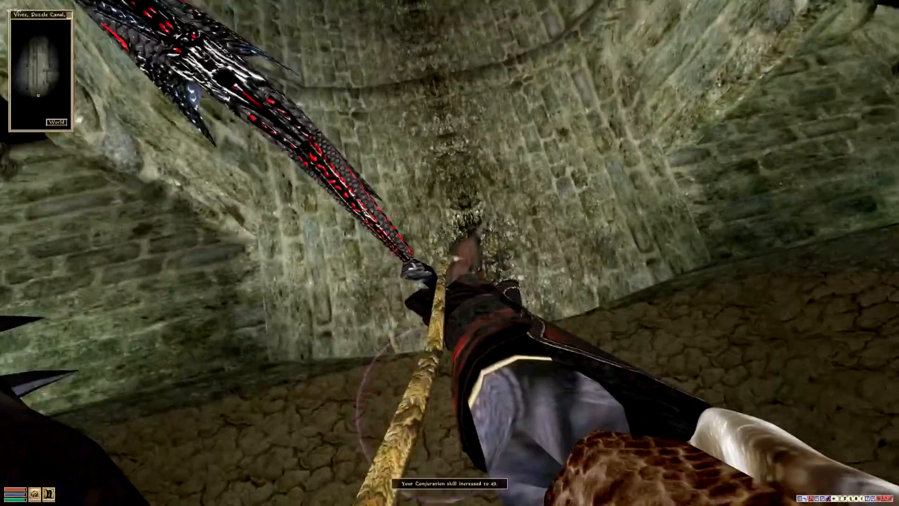
# Step: Leave the game menu and loot the diseased rat slain by the bound longbow
pyautogui.press('Escape')
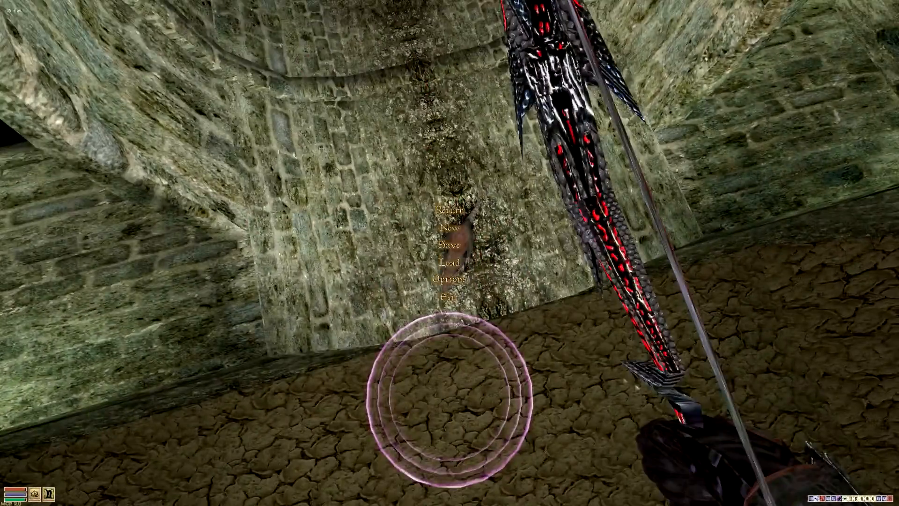
pyautogui.click(450, 279)
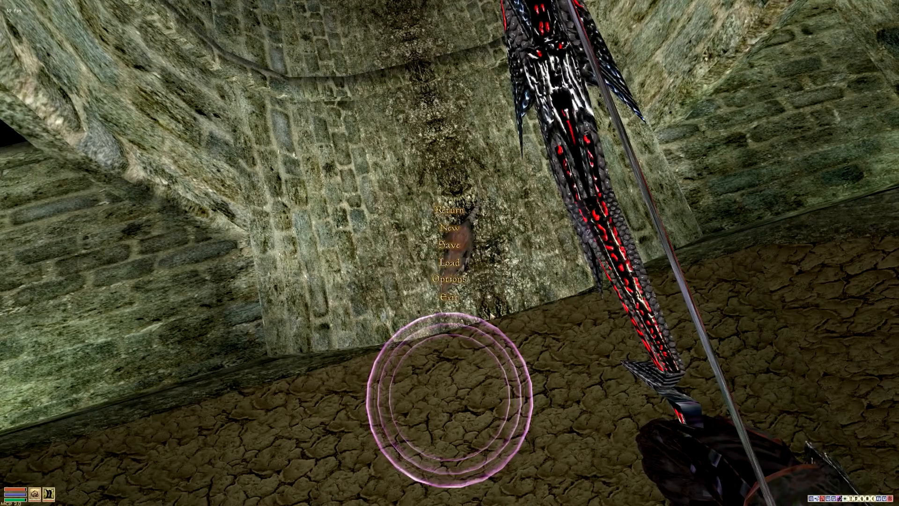
pyautogui.click(450, 209)
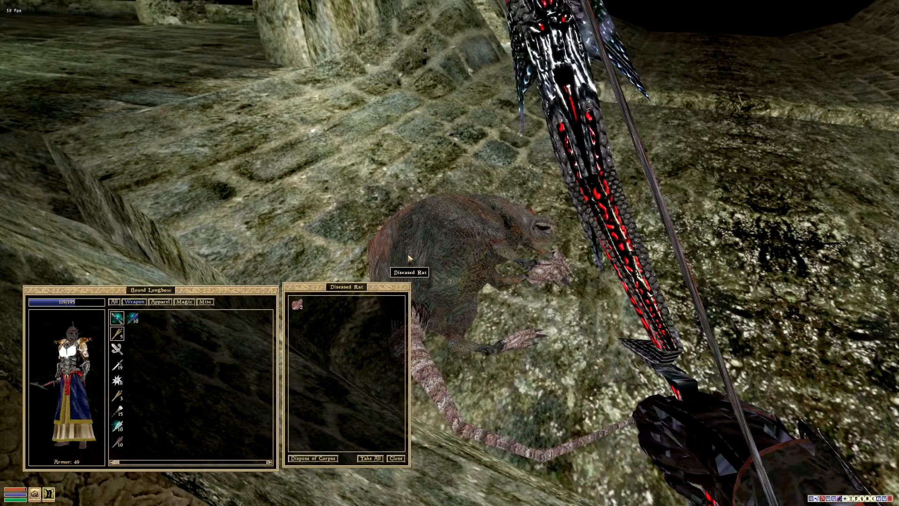
pyautogui.click(395, 458)
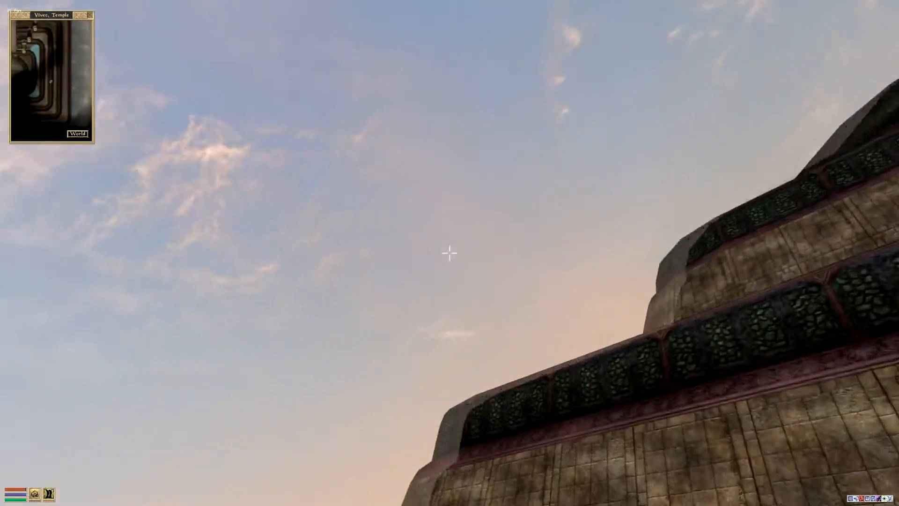
pyautogui.moveTo(450, 253)
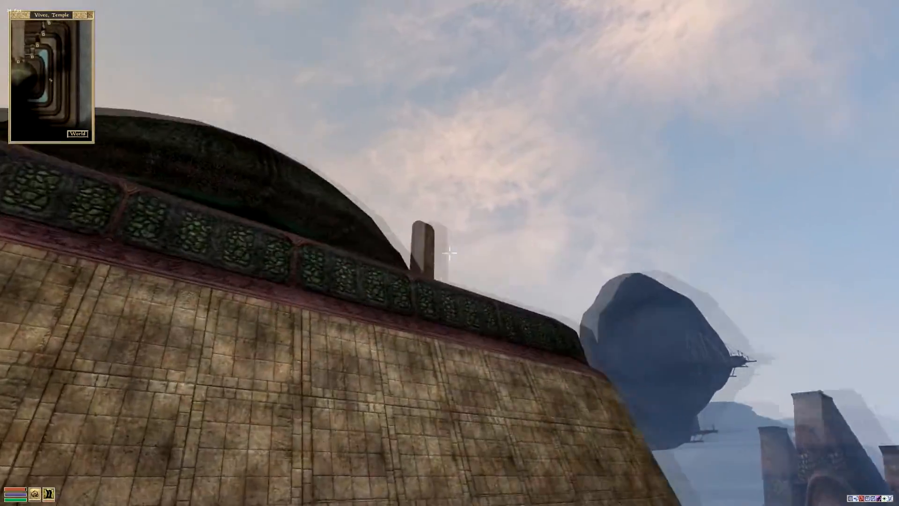
pyautogui.moveTo(449, 251)
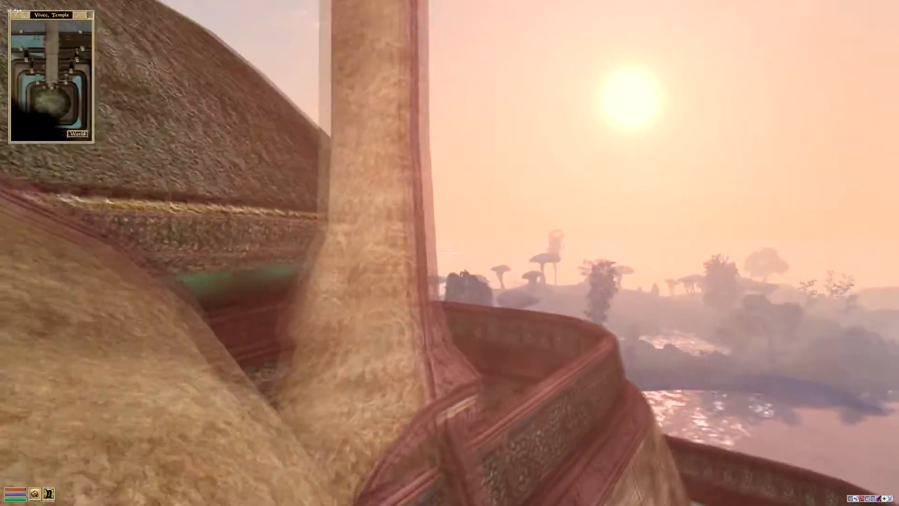
pyautogui.moveTo(450, 252)
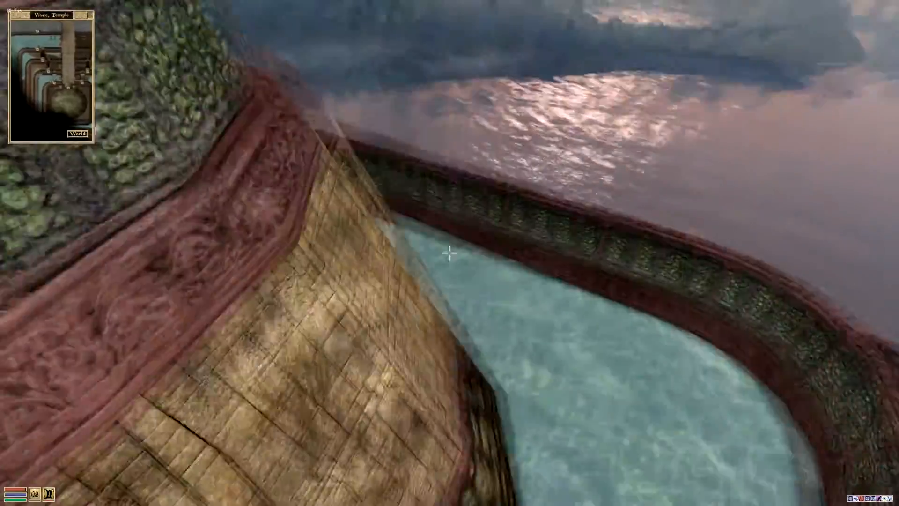
pyautogui.moveTo(450, 253)
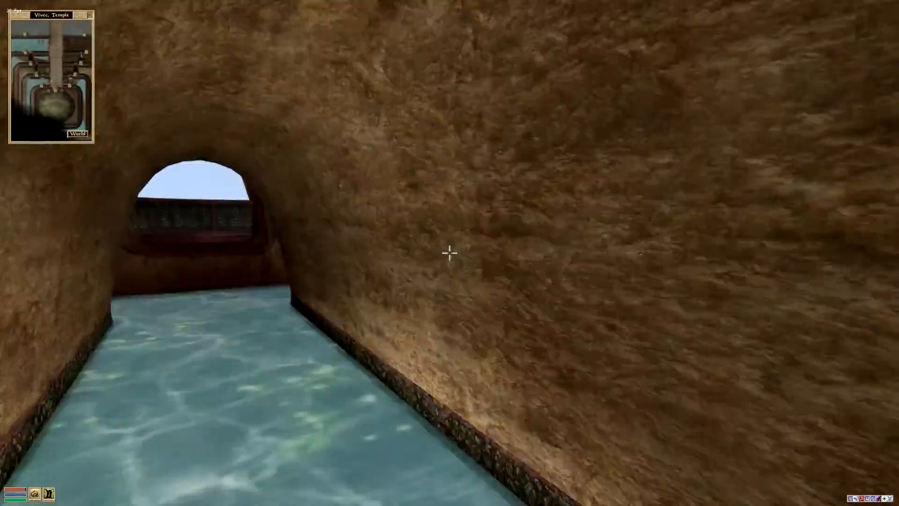
# Step: Walk and swim through Vivec's temple canal tunnels to the Puzzle Canal's loose grate
pyautogui.press('w')
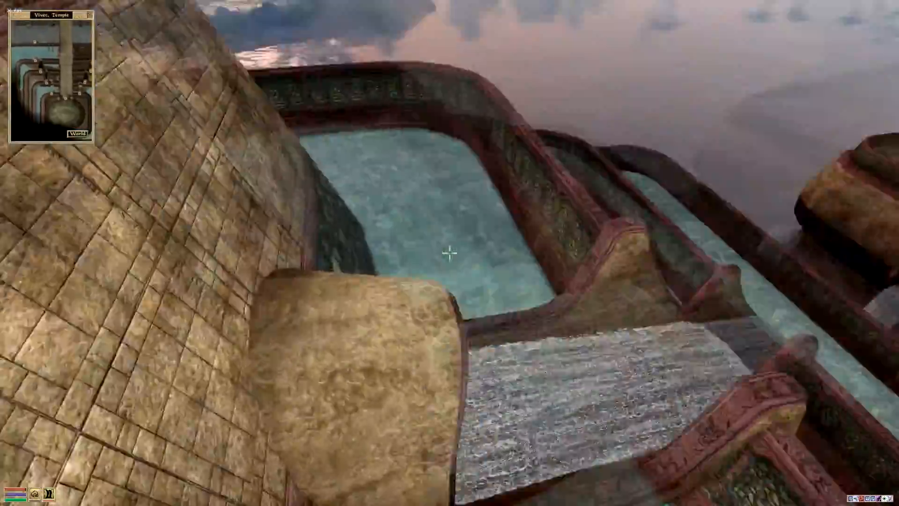
pyautogui.moveTo(449, 253)
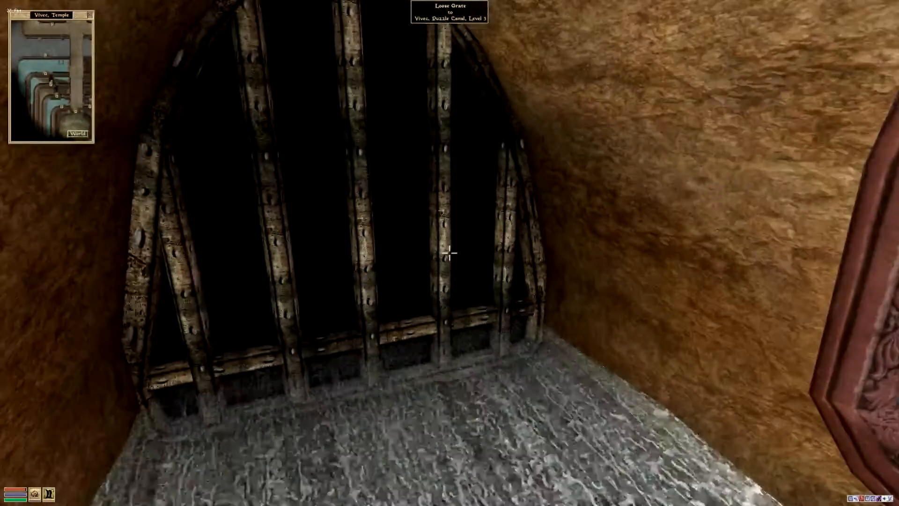
# Step: Pass the loose grate into Puzzle Canal, Level 3 and bring up The Pilgrim's Path
pyautogui.click(450, 251)
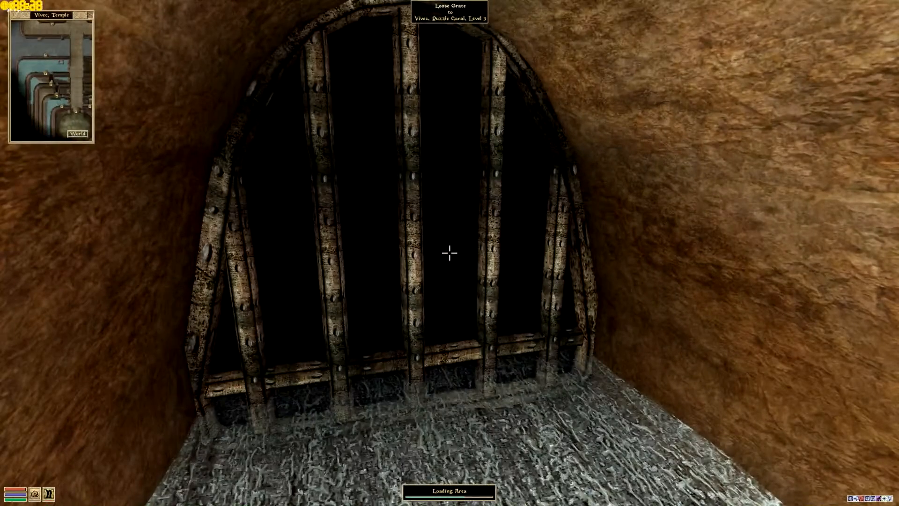
pyautogui.click(449, 252)
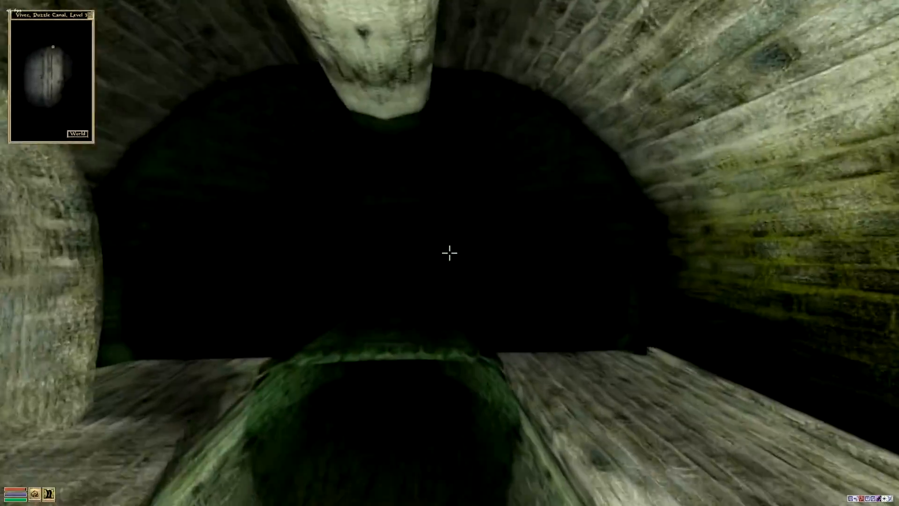
pyautogui.press('j')
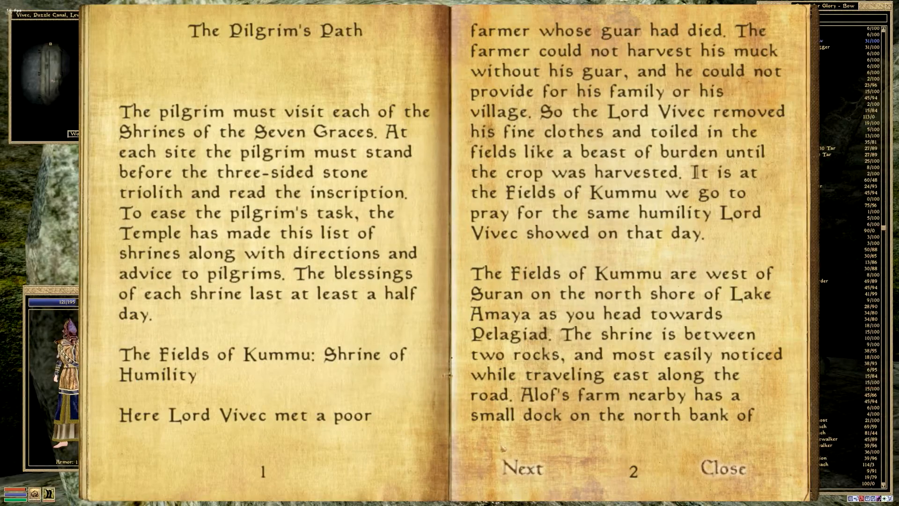
# Step: Read The Pilgrim's Path pages 5–6 on the Shrine of Courtesy, then close it
pyautogui.click(522, 468)
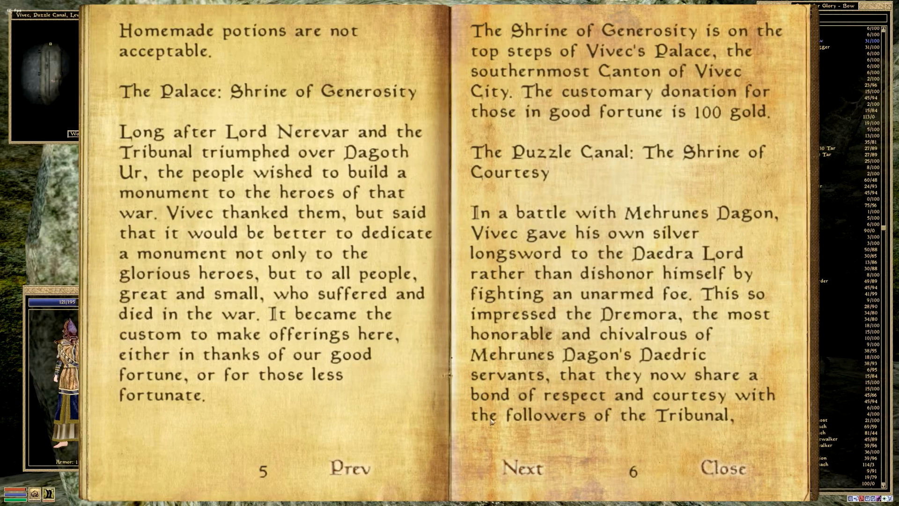
pyautogui.moveTo(490, 416)
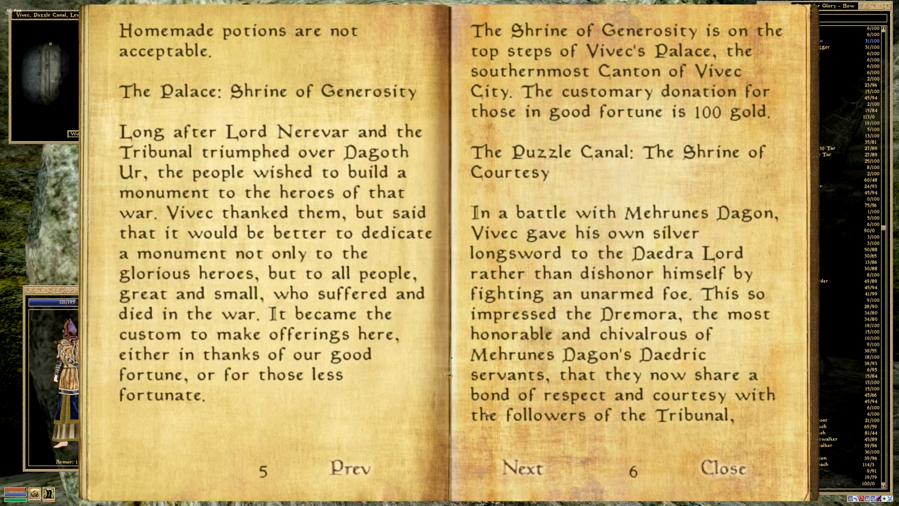
pyautogui.click(522, 468)
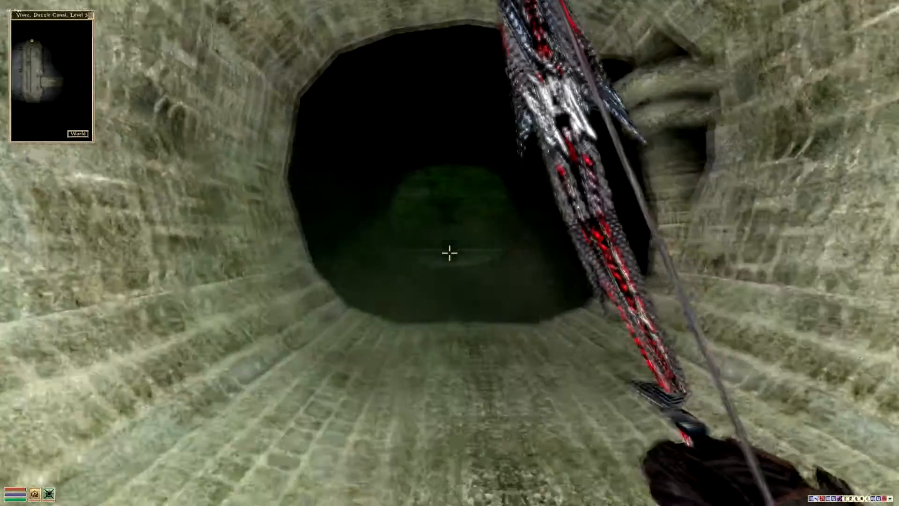
# Step: Bring up the character, inventory and spell windows to review skills like Restoration
pyautogui.press('Tab')
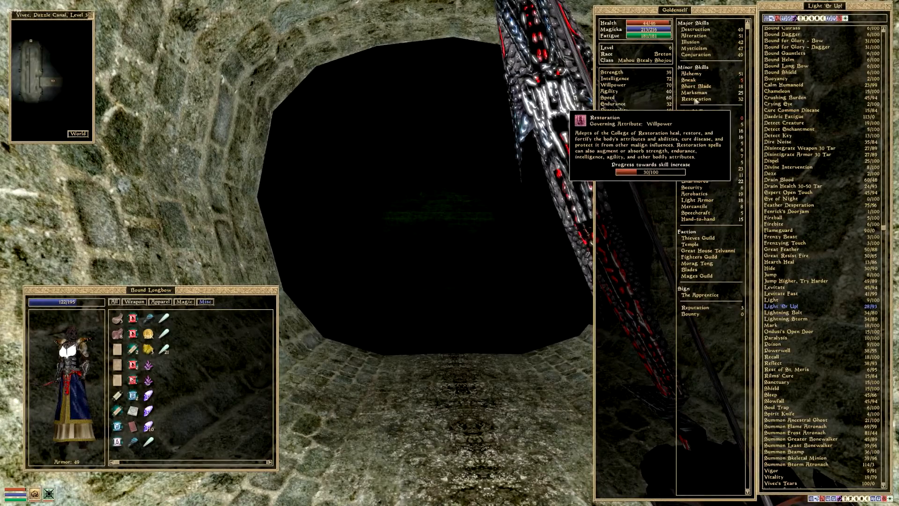
pyautogui.moveTo(695, 49)
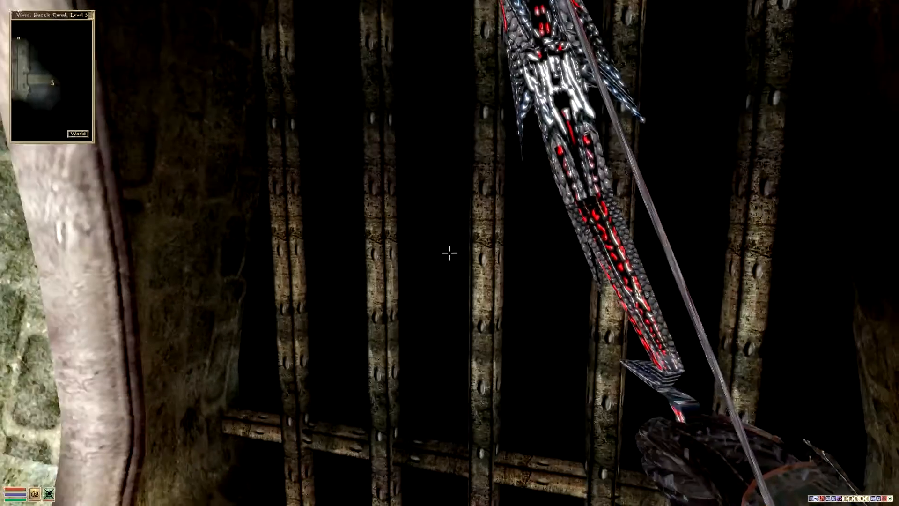
# Step: Enter Puzzle Canal, Center through the grate and walk along the brazier-lit chamber
pyautogui.click(449, 252)
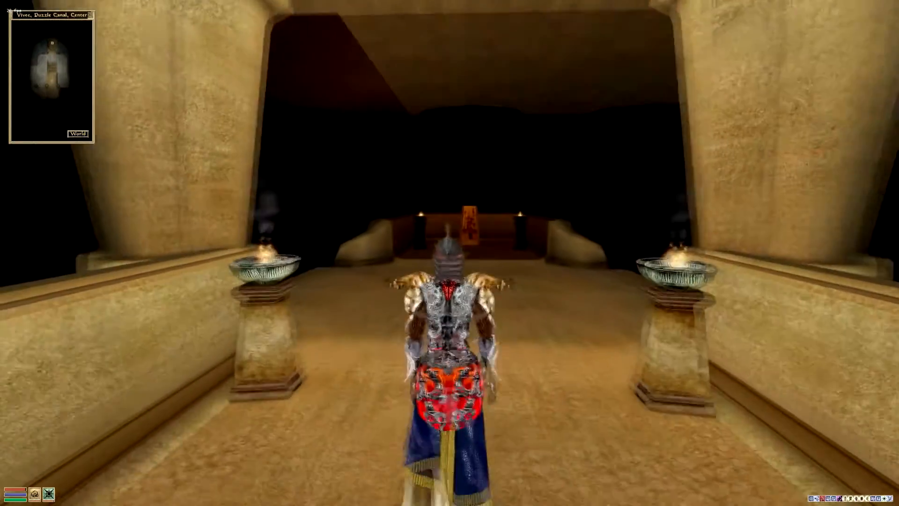
pyautogui.press('W')
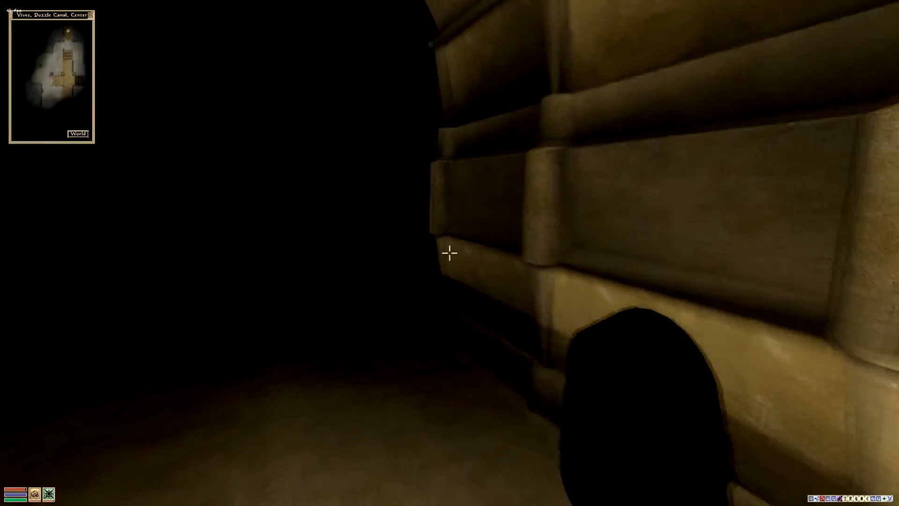
pyautogui.moveTo(450, 253)
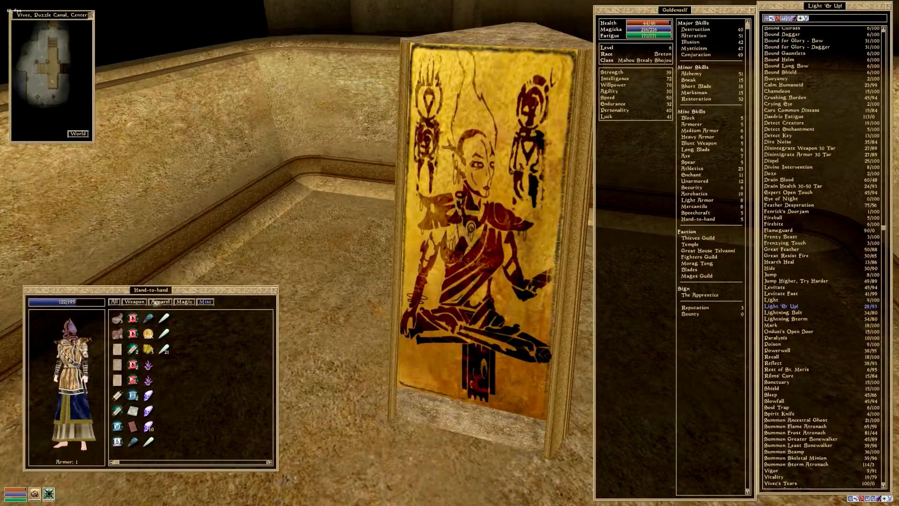
# Step: Close the menus, explore the shrine chamber, then view Water Breathing's spell details
pyautogui.click(134, 302)
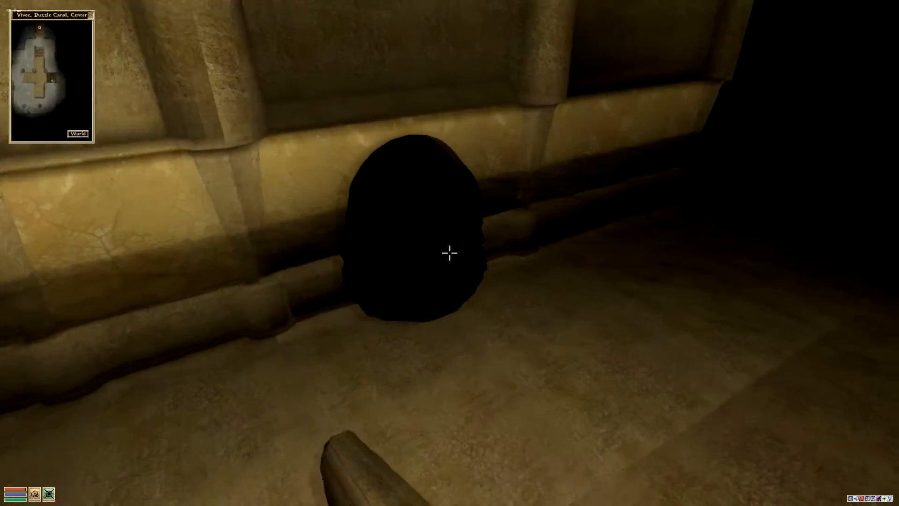
pyautogui.press('Tab')
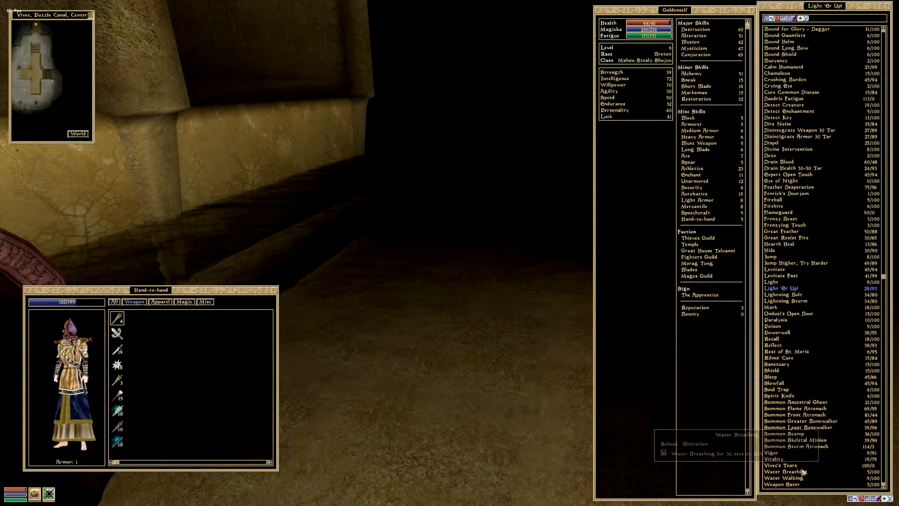
# Step: Cast Water Breathing and swim underwater among the flooded chamber's submerged pillars
pyautogui.press('escape')
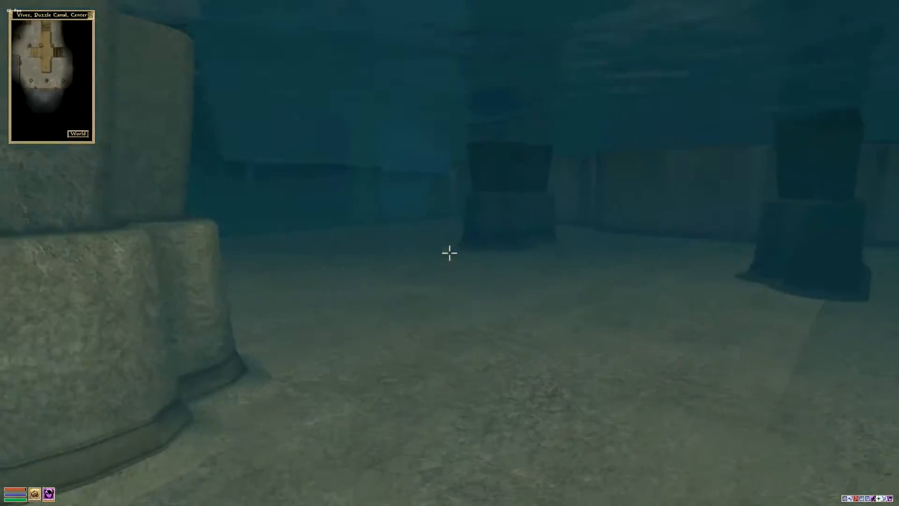
# Step: Swim past the pillars and surface facing the sandstone archway's dark doorway
pyautogui.click(449, 253)
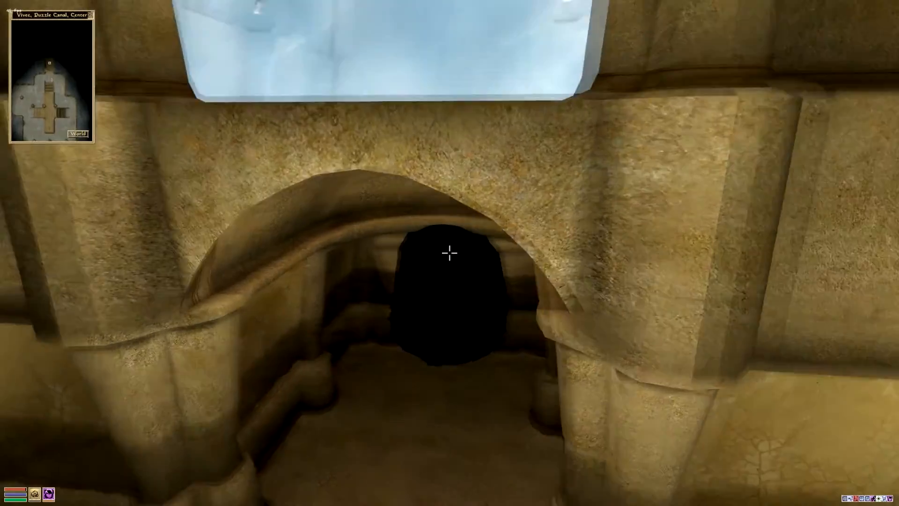
pyautogui.moveTo(450, 253)
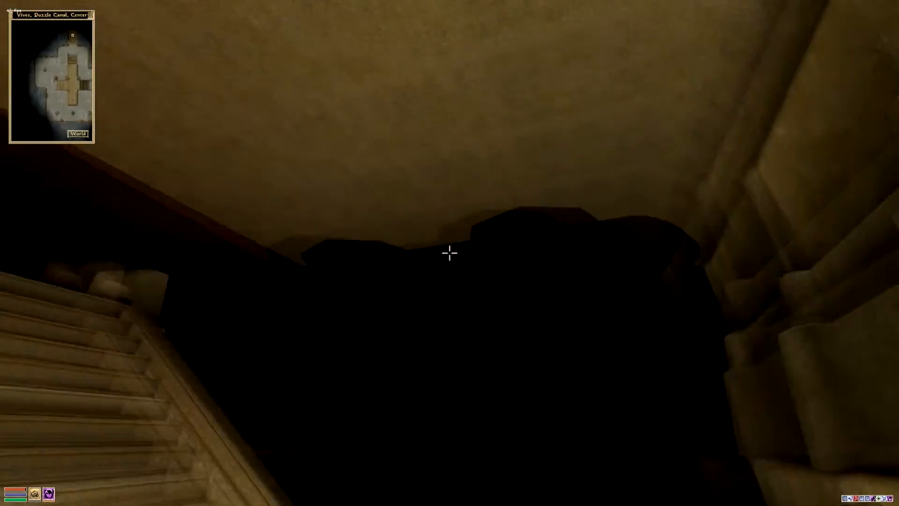
pyautogui.moveTo(449, 253)
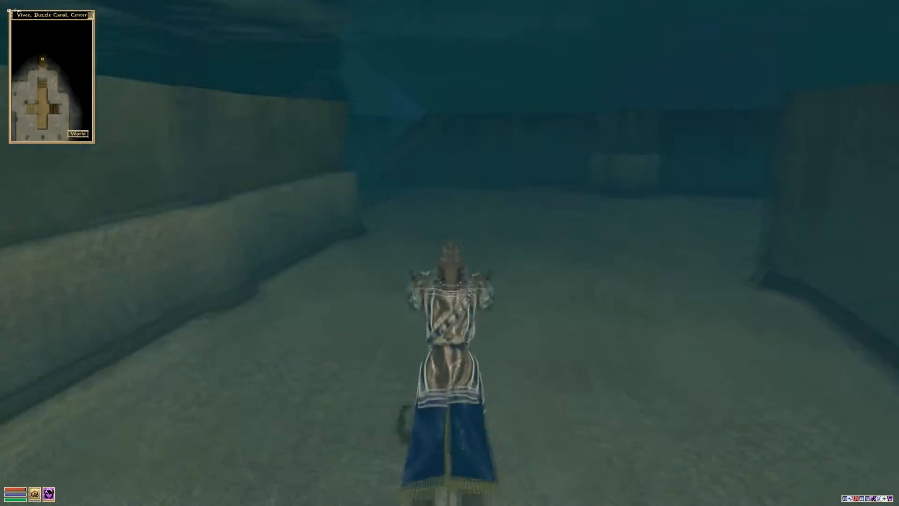
# Step: Walk to the painted shrine panel in Puzzle Canal, Center and read its inscription
pyautogui.press('w')
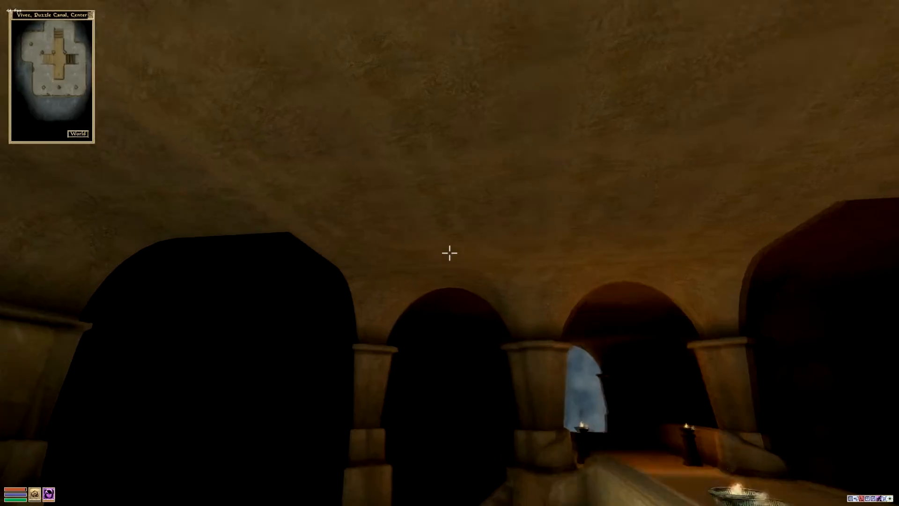
pyautogui.press('Tab')
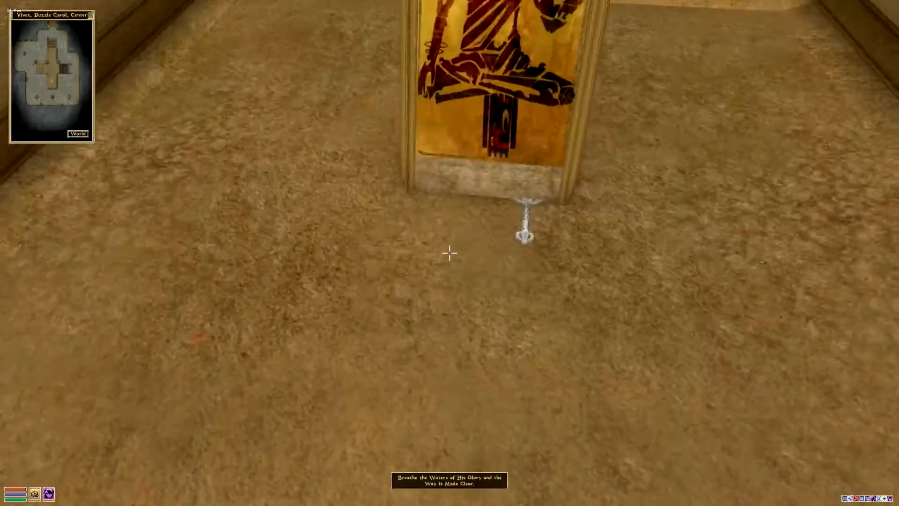
pyautogui.moveTo(450, 253)
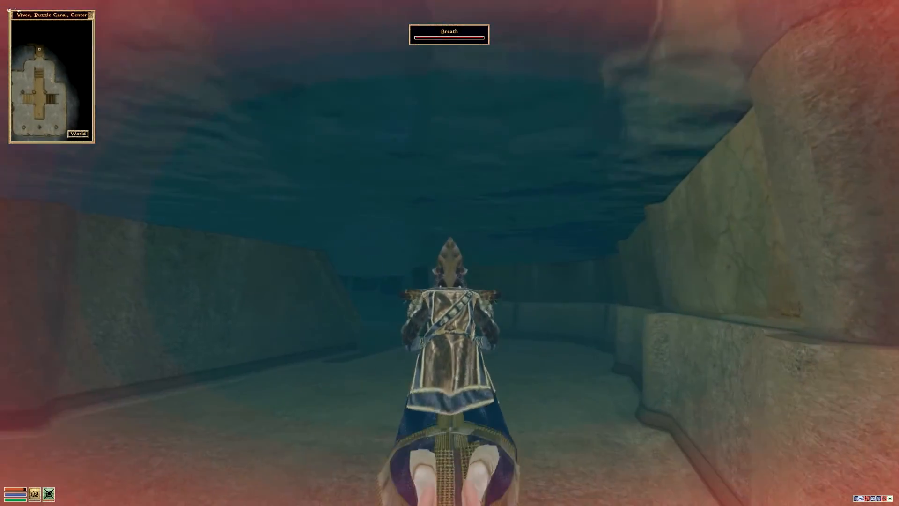
# Step: Swim forward underwater through the flooded corridor toward the sandstone stairs
pyautogui.press('W')
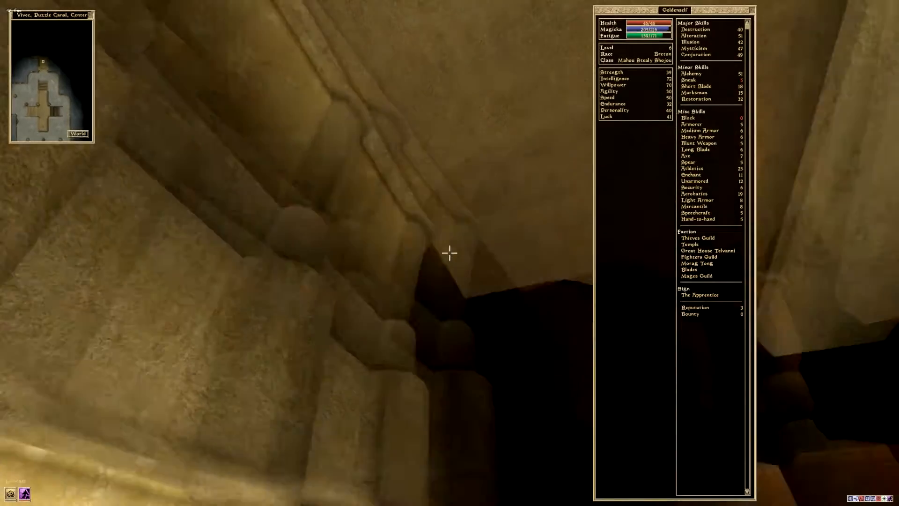
pyautogui.moveTo(449, 253)
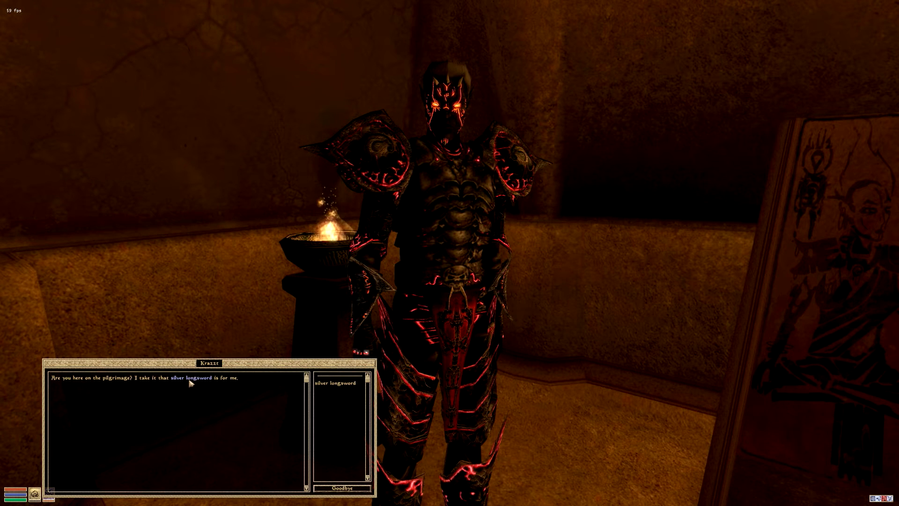
# Step: Ask Krazzt about the silver longsword and agree to hand it over
pyautogui.click(190, 378)
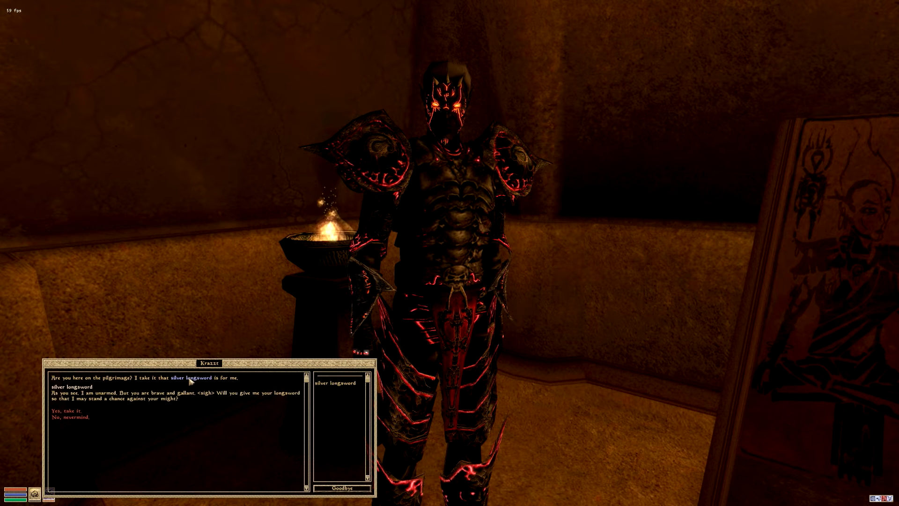
pyautogui.moveTo(106, 404)
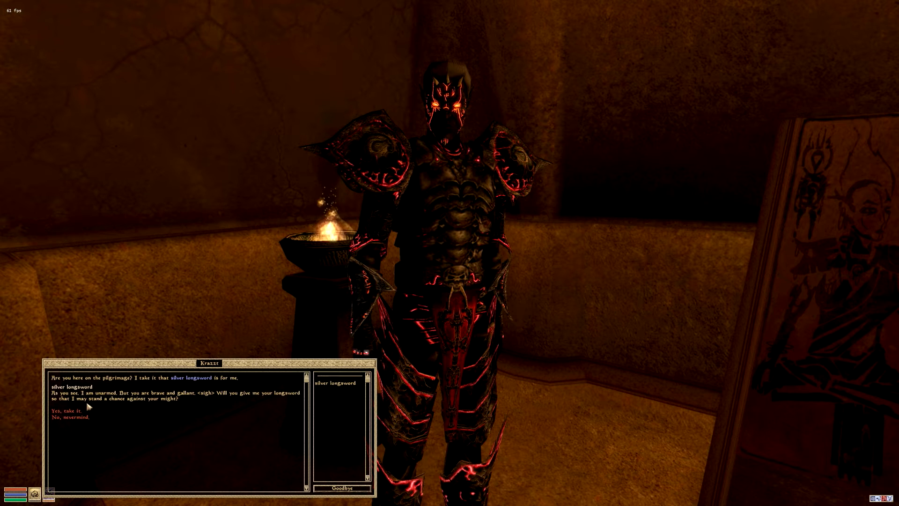
pyautogui.moveTo(85, 409)
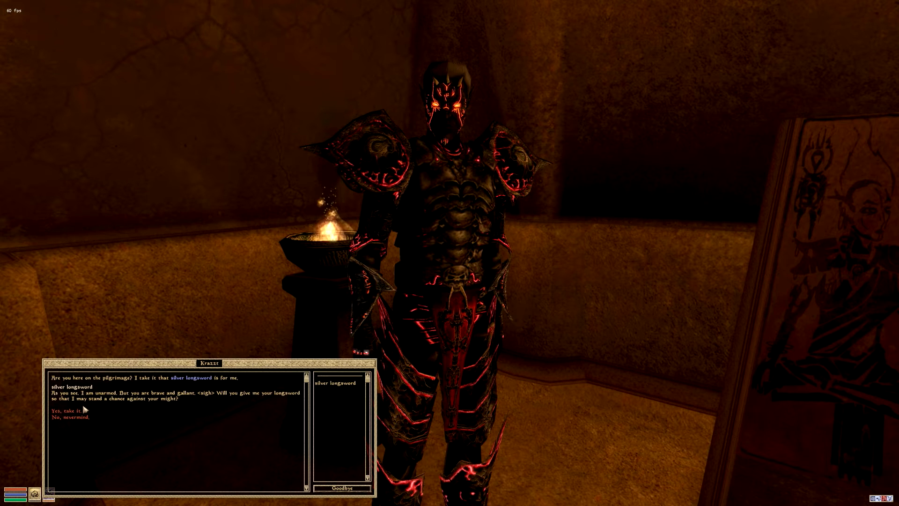
pyautogui.click(73, 410)
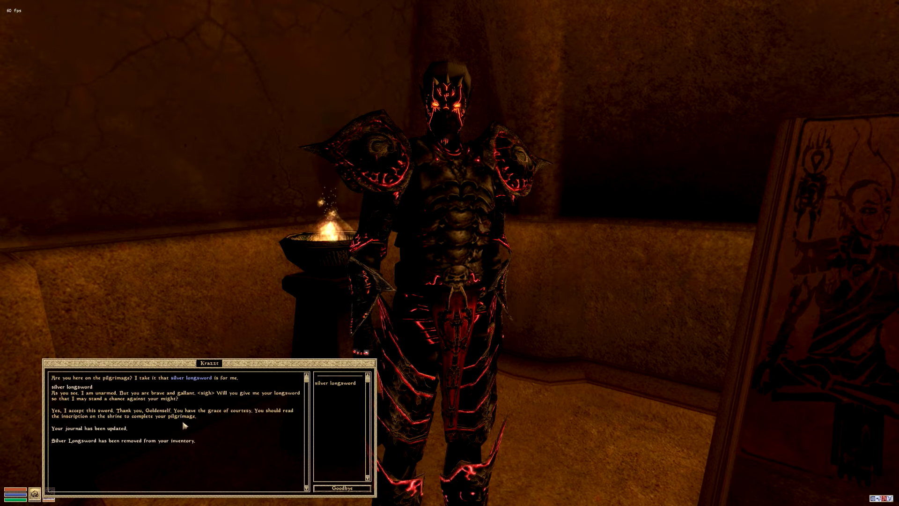
pyautogui.moveTo(189, 401)
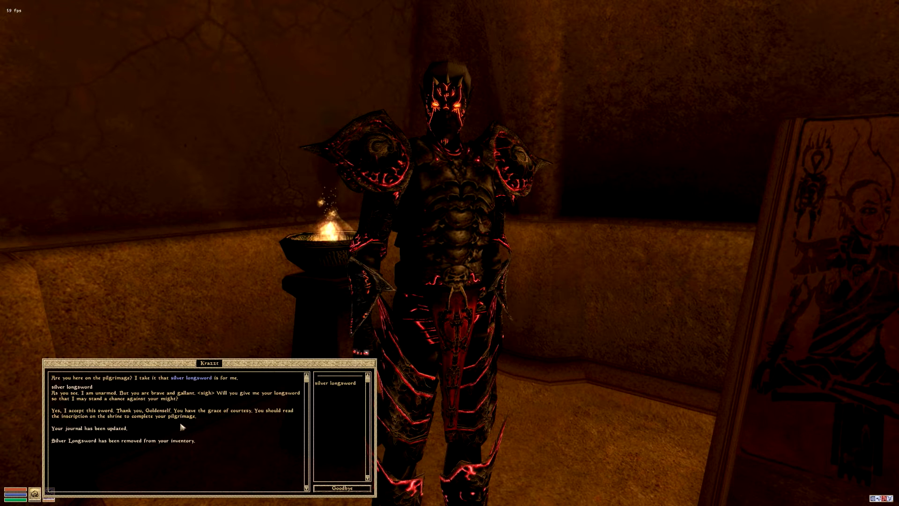
pyautogui.moveTo(229, 426)
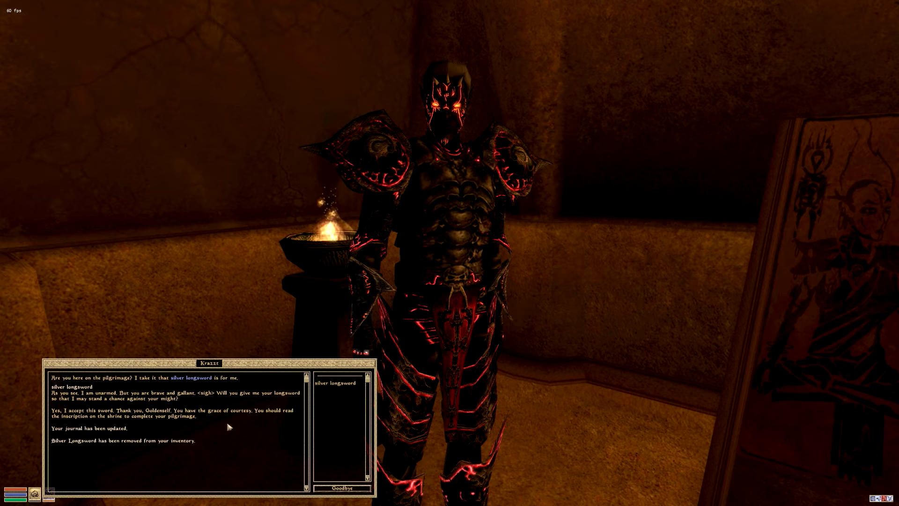
pyautogui.moveTo(104, 447)
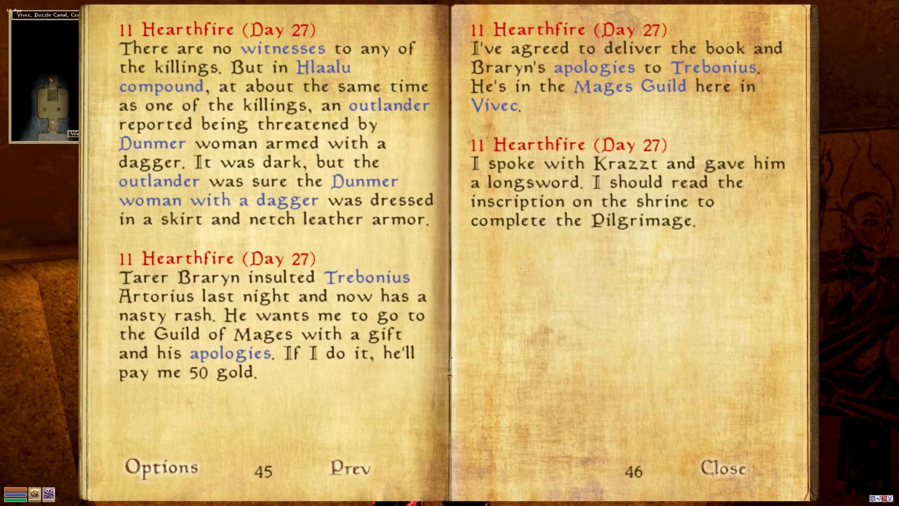
# Step: Close the journal and read the Shrine of the Puzzle Canal inscription
pyautogui.click(723, 467)
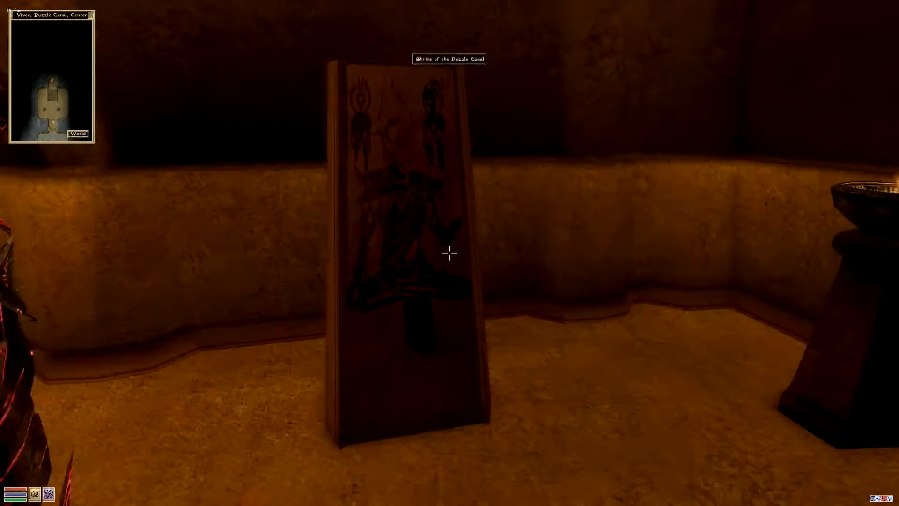
pyautogui.click(449, 253)
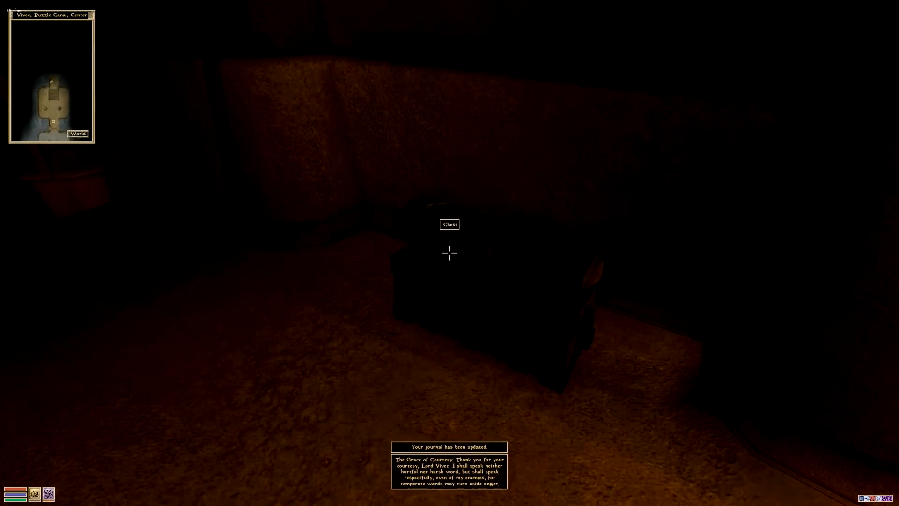
# Step: Walk out of the Puzzle Canal onto the Vivec temple plaza at night
pyautogui.click(449, 252)
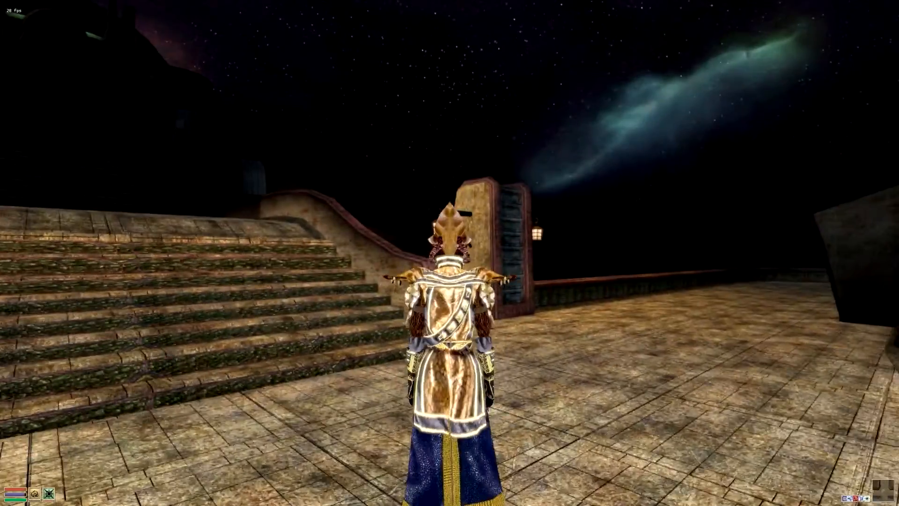
# Step: Page through The Pilgrim's Path past the Shrine of Courtesy and Shrine of Valor pages
pyautogui.press('Tab')
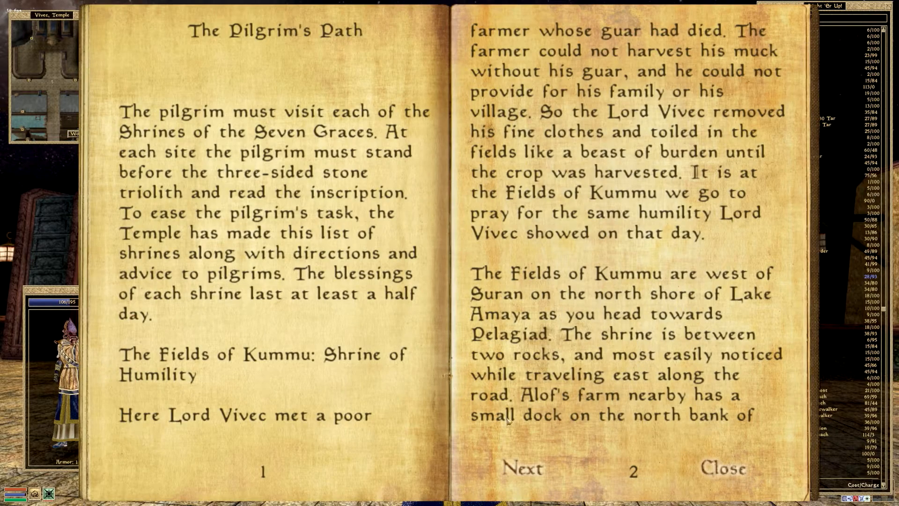
pyautogui.click(522, 468)
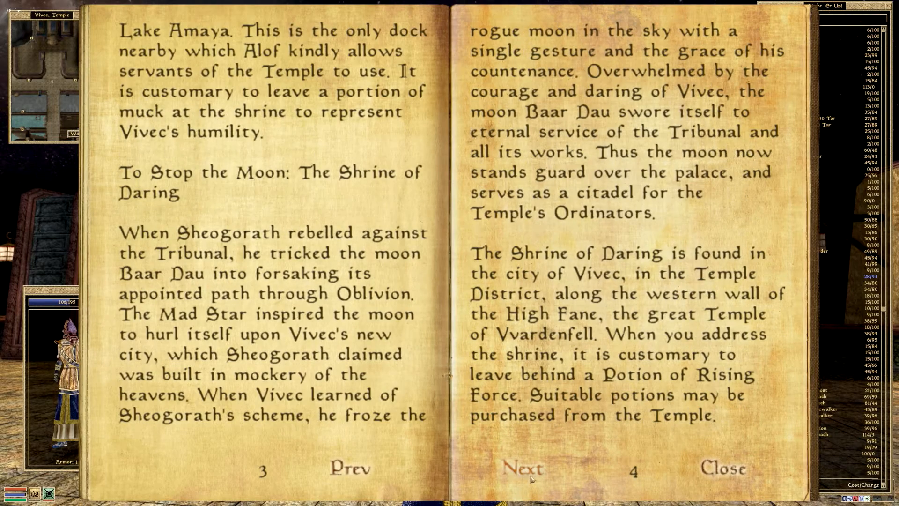
pyautogui.click(523, 468)
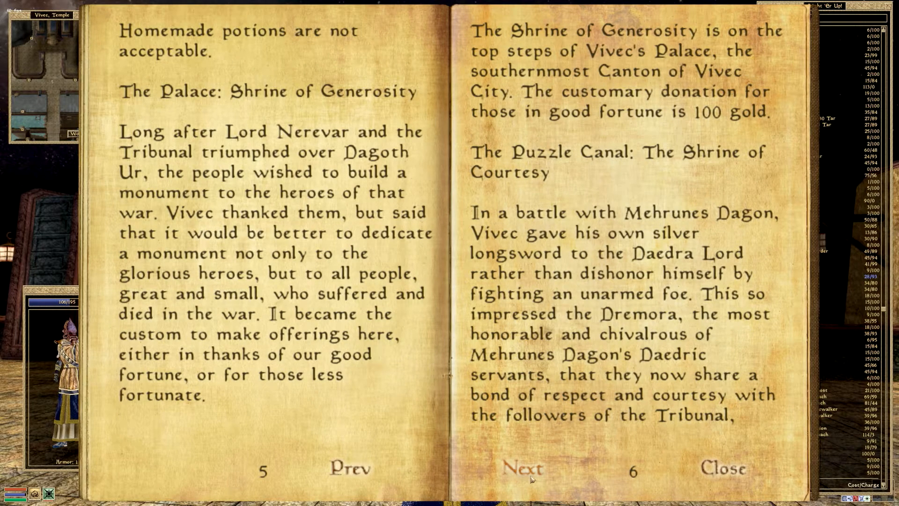
pyautogui.click(521, 468)
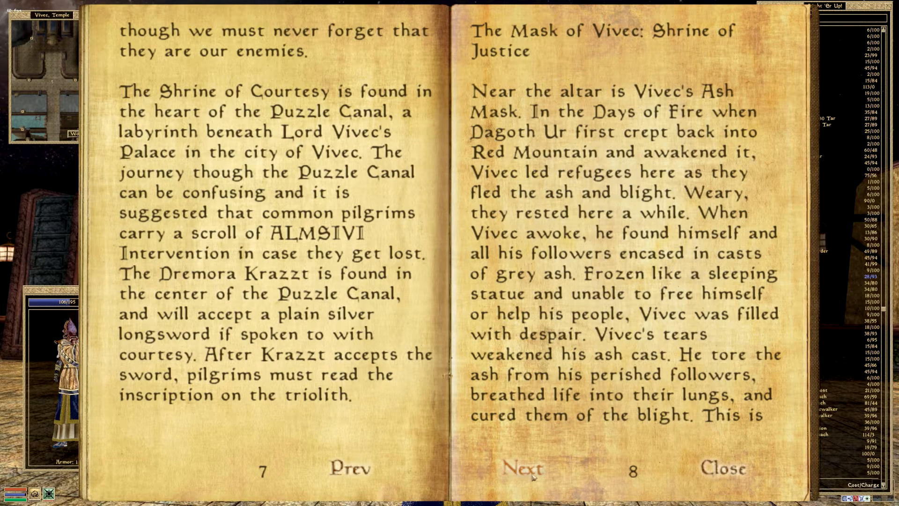
pyautogui.click(522, 468)
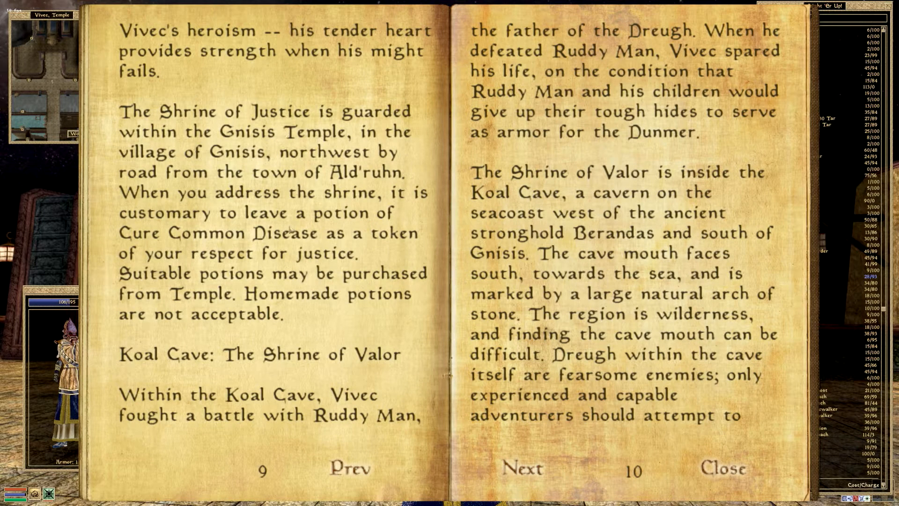
pyautogui.moveTo(572, 77)
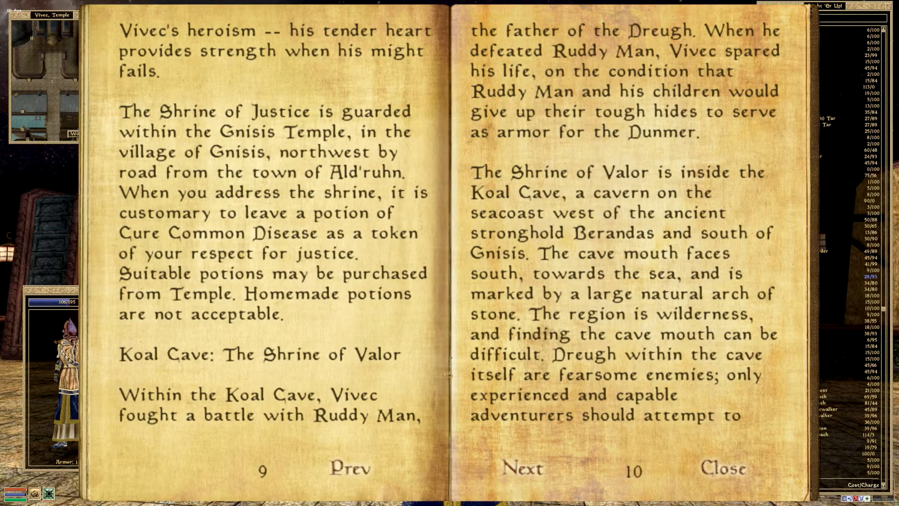
pyautogui.moveTo(521, 470)
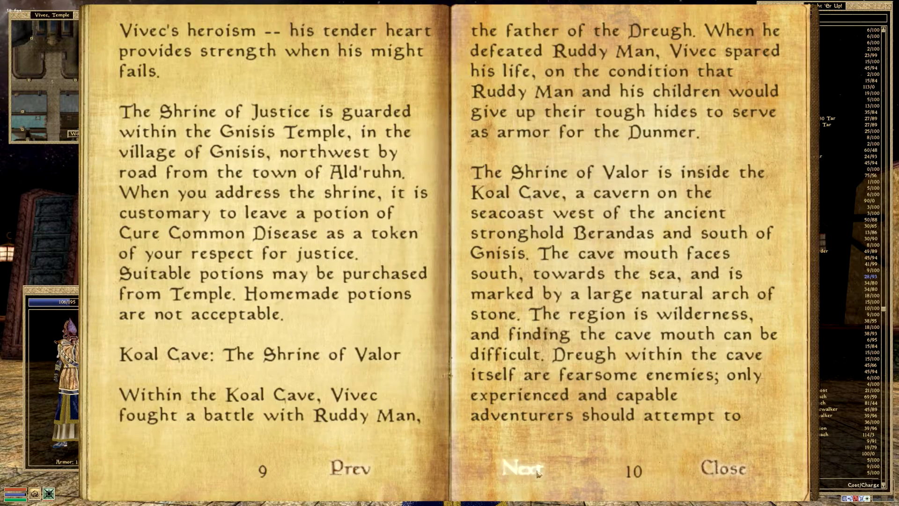
pyautogui.click(521, 468)
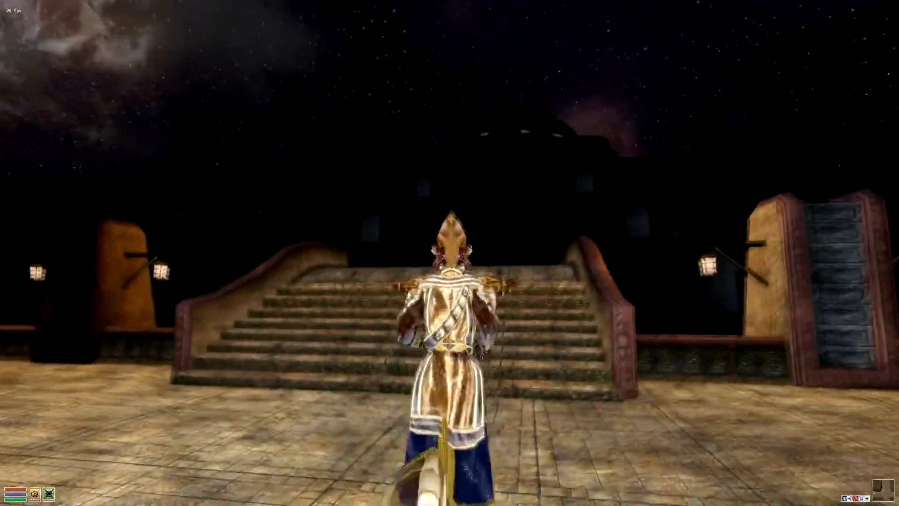
# Step: Open the world map, inventory, stats and spell menus together
pyautogui.press('Tab')
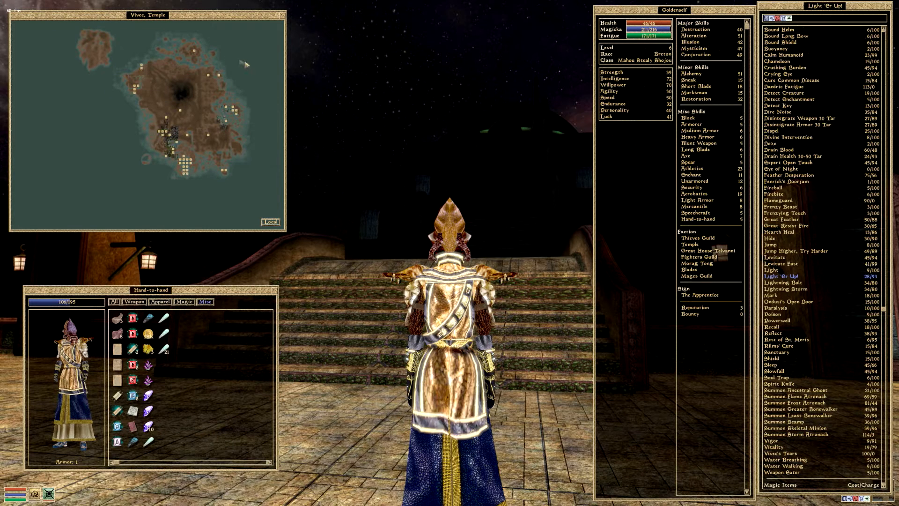
pyautogui.moveTo(197, 54)
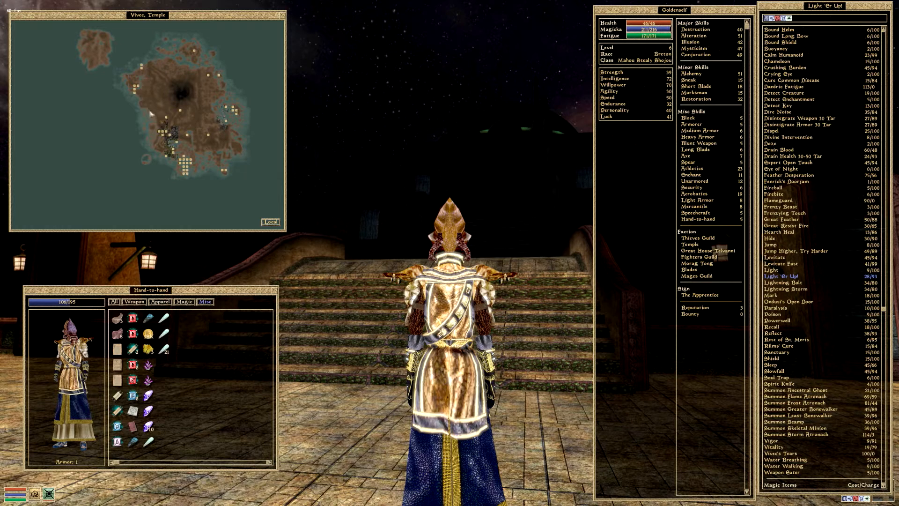
pyautogui.moveTo(153, 97)
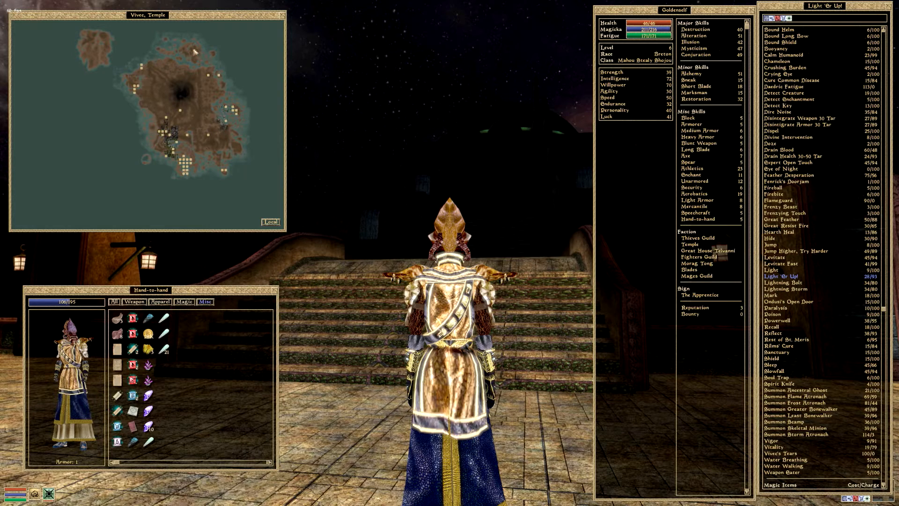
pyautogui.moveTo(260, 97)
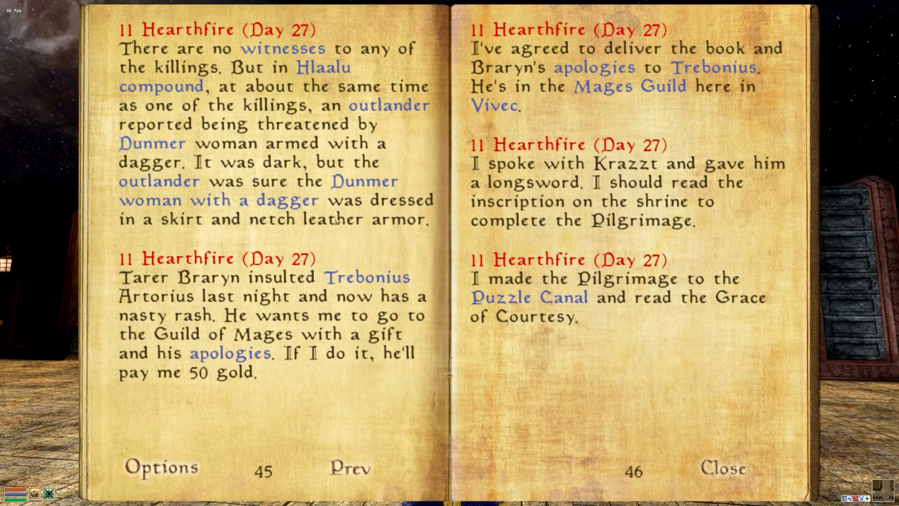
pyautogui.moveTo(340, 102)
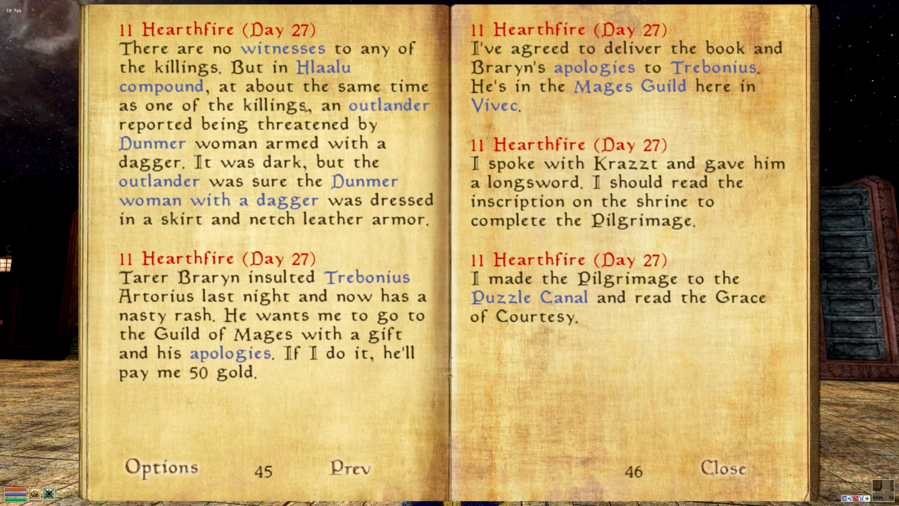
# Step: Browse the Hlaalu Compound topic and read the Mysterious Killings in Vivec quest
pyautogui.click(161, 87)
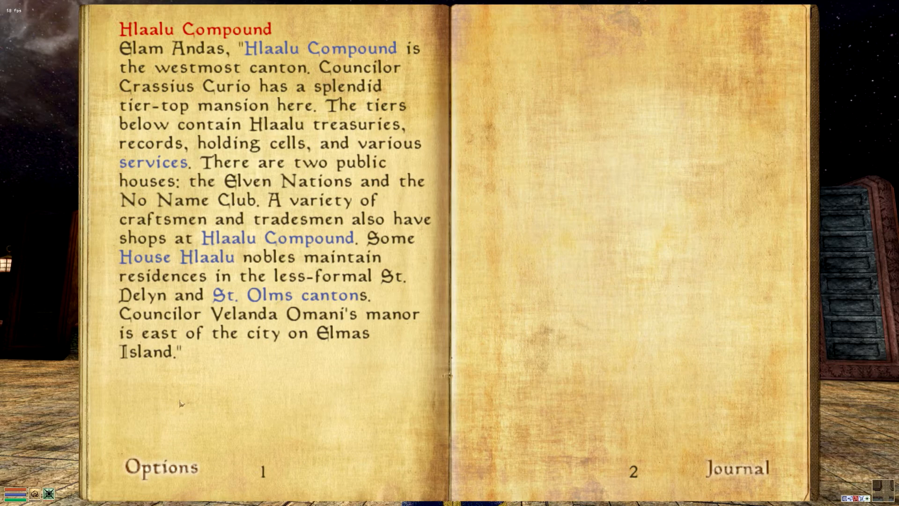
pyautogui.click(737, 467)
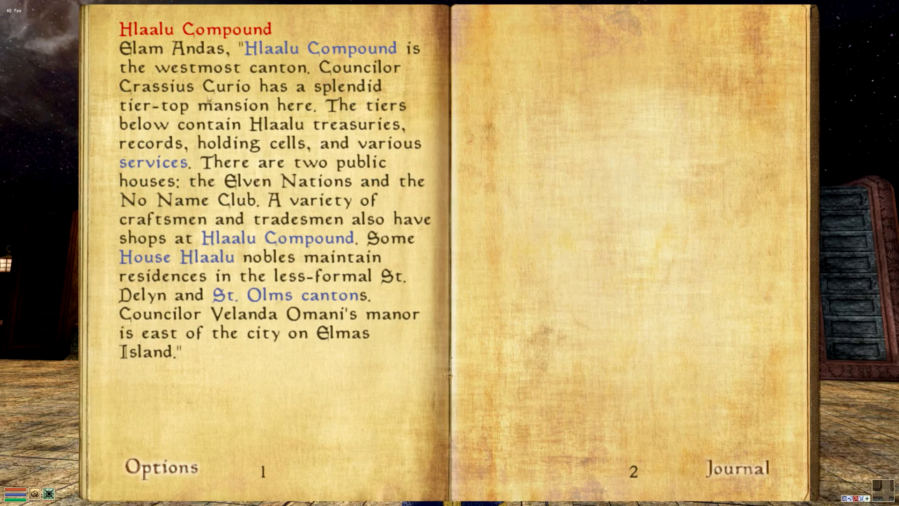
pyautogui.click(737, 467)
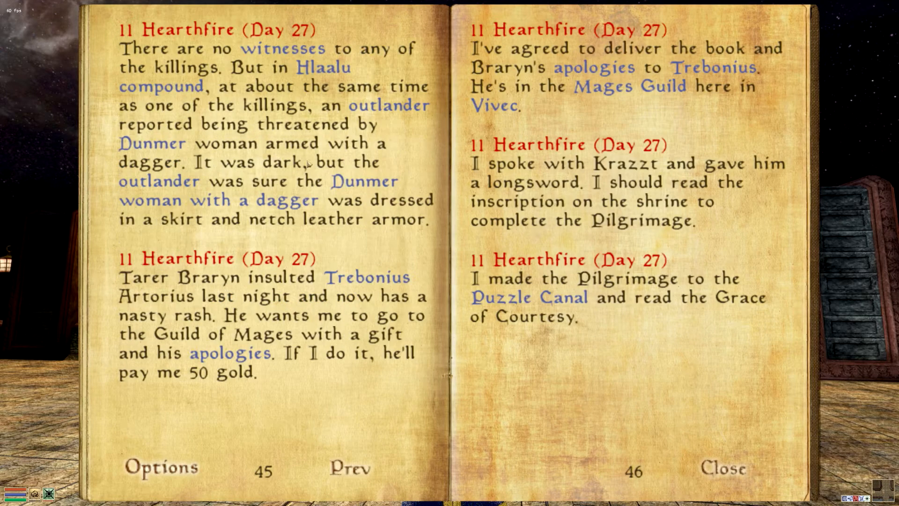
pyautogui.moveTo(531, 297)
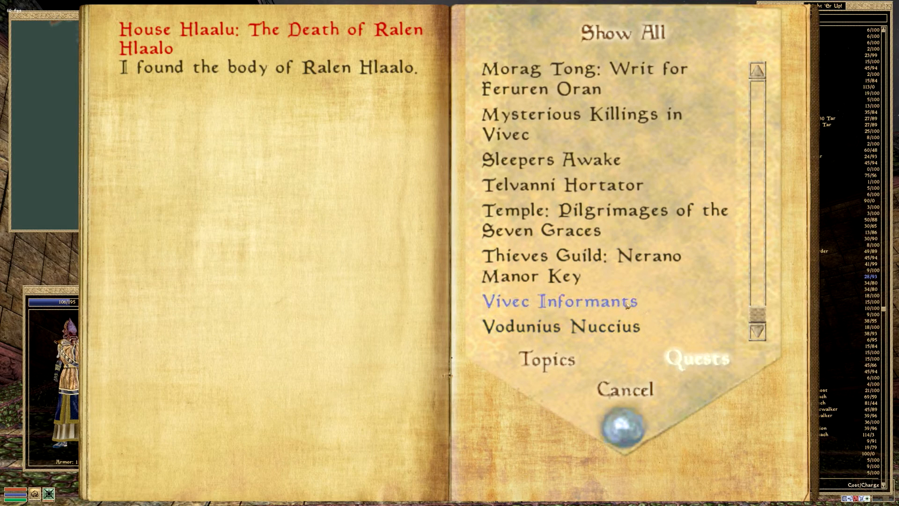
pyautogui.click(757, 70)
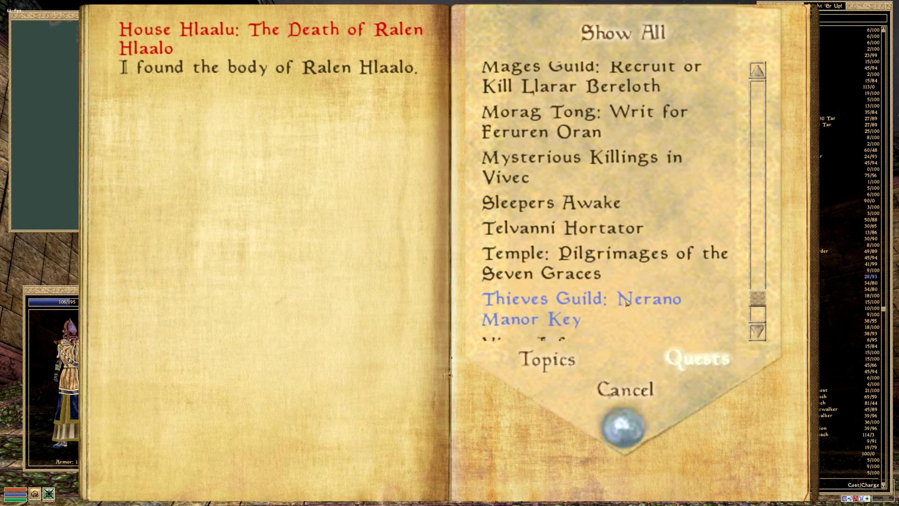
pyautogui.moveTo(605, 263)
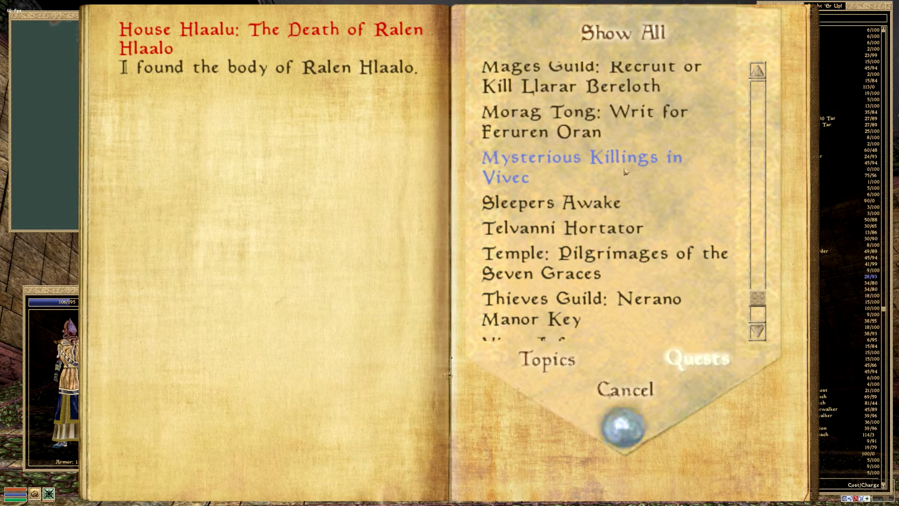
pyautogui.moveTo(626, 171)
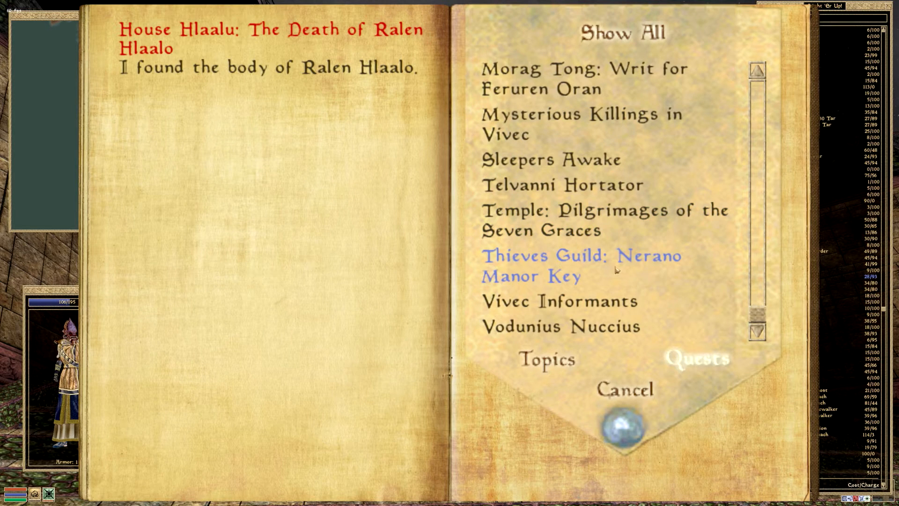
pyautogui.scroll(3)
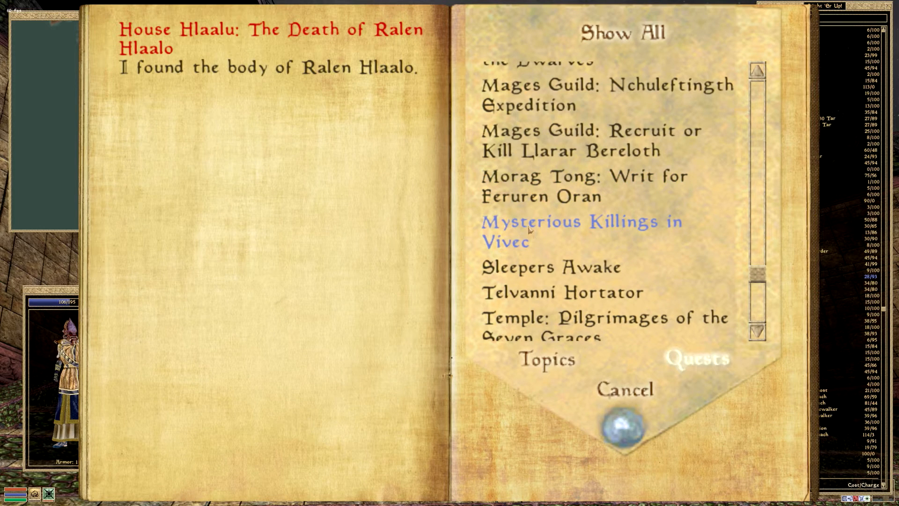
pyautogui.click(585, 185)
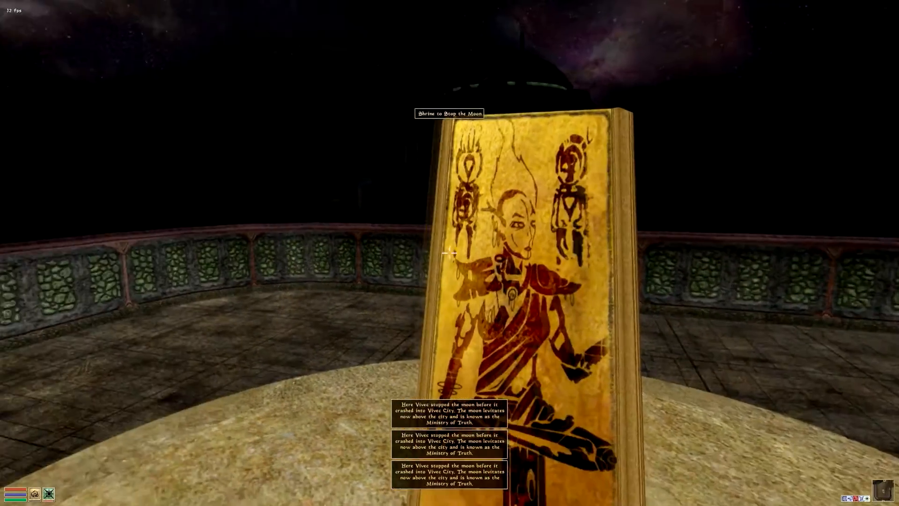
# Step: Wait 24 hours at the Shrine to Stop the Moon
pyautogui.press('t')
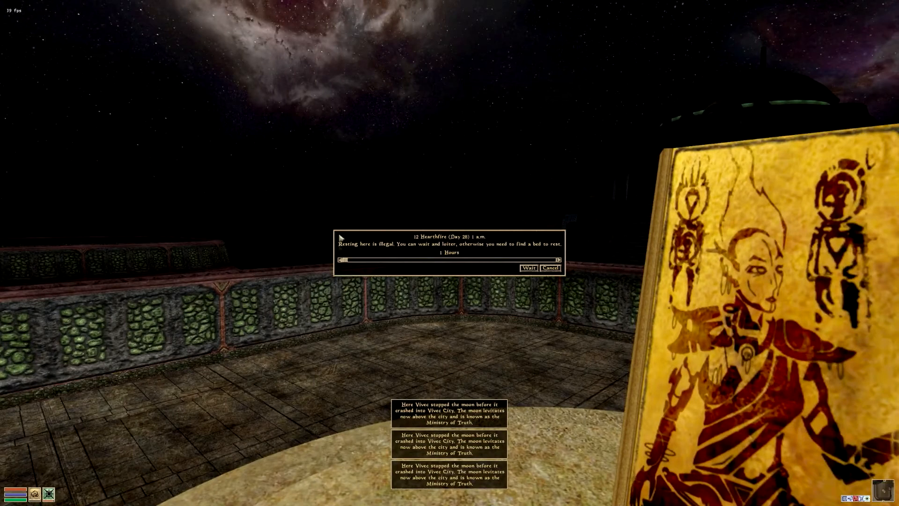
pyautogui.moveTo(343, 260); pyautogui.dragTo(559, 260)
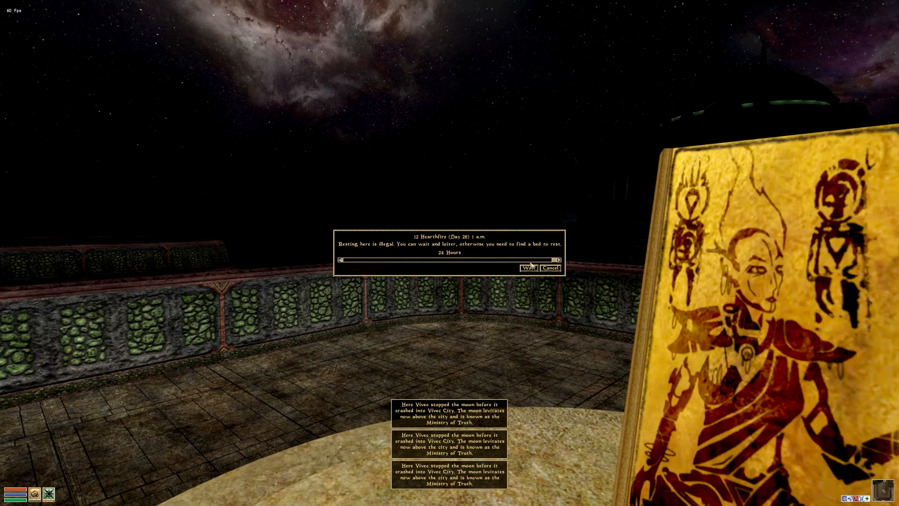
pyautogui.click(528, 268)
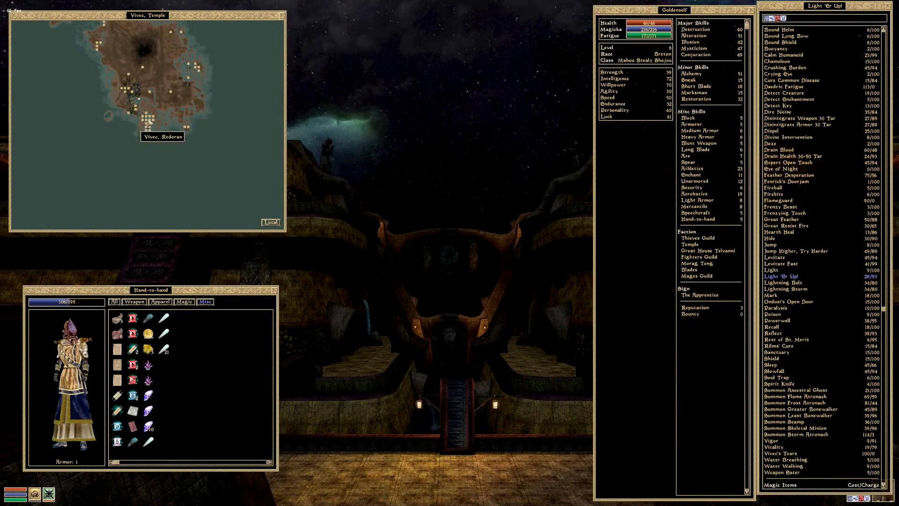
pyautogui.moveTo(150, 120)
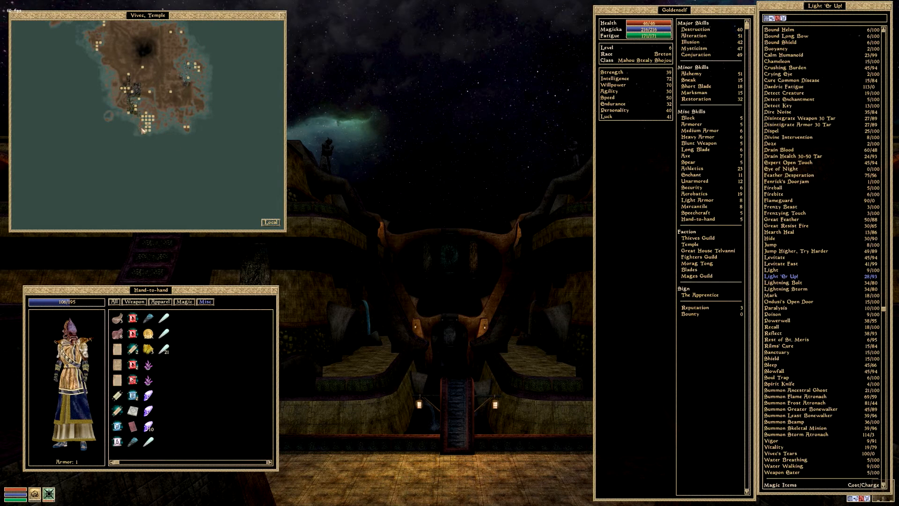
pyautogui.moveTo(142, 130)
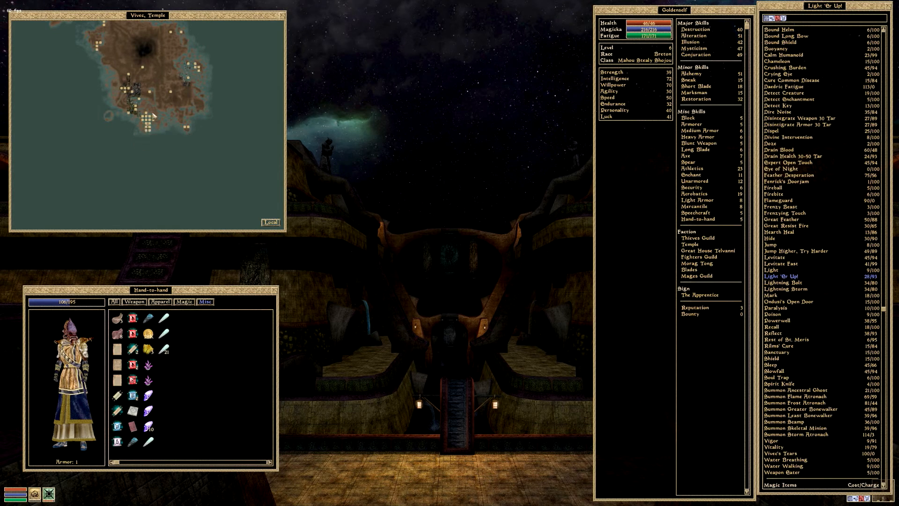
pyautogui.moveTo(151, 120)
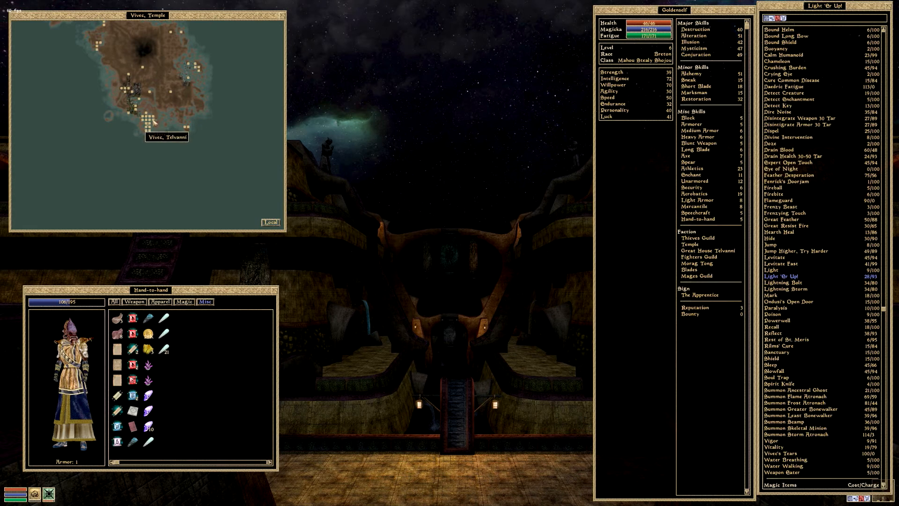
pyautogui.moveTo(159, 125)
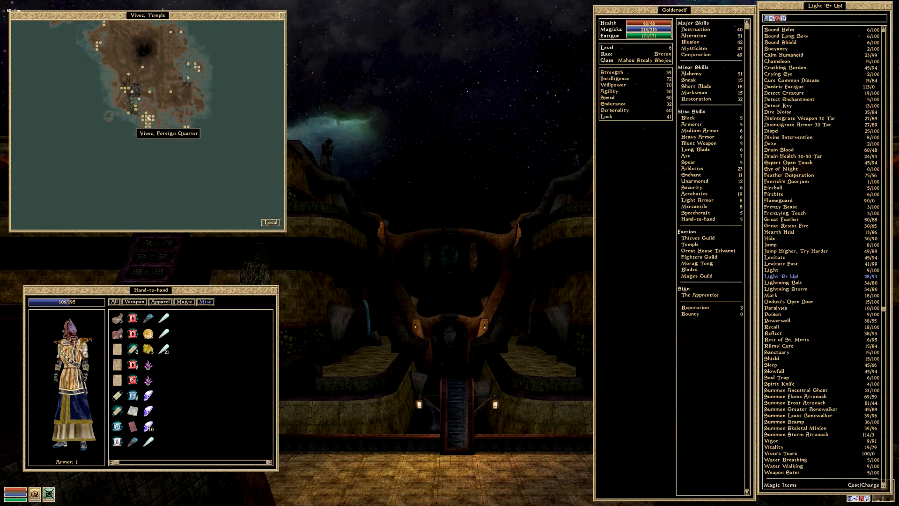
# Step: Close the map and character menus to return to the temple stairs view
pyautogui.press('Tab')
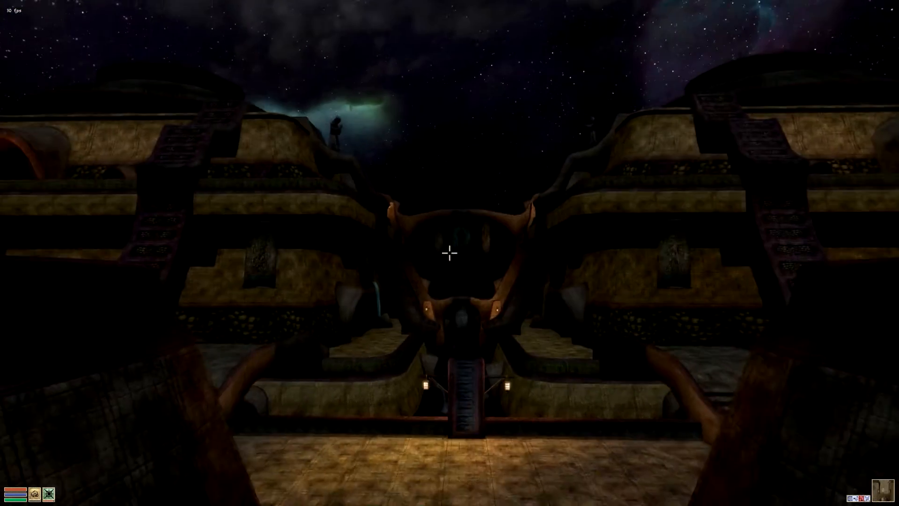
# Step: Toggle the local map overlay on and off in the Temple canton
pyautogui.press('Tab')
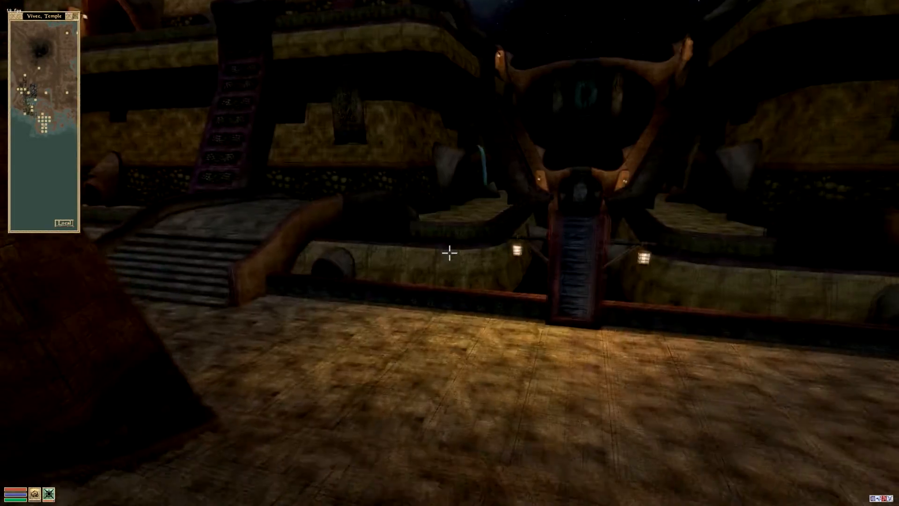
pyautogui.press('Tab')
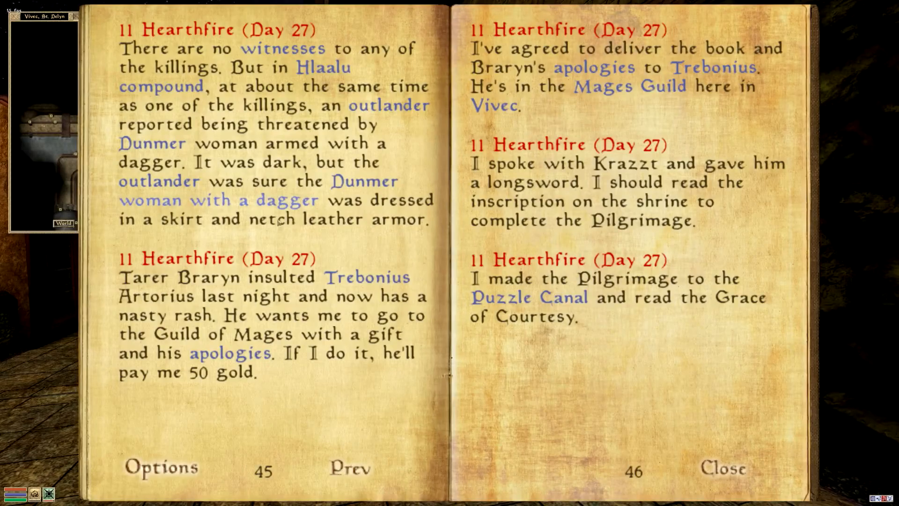
# Step: Close the journal, then close the orders naming three informants in Vivec
pyautogui.click(724, 468)
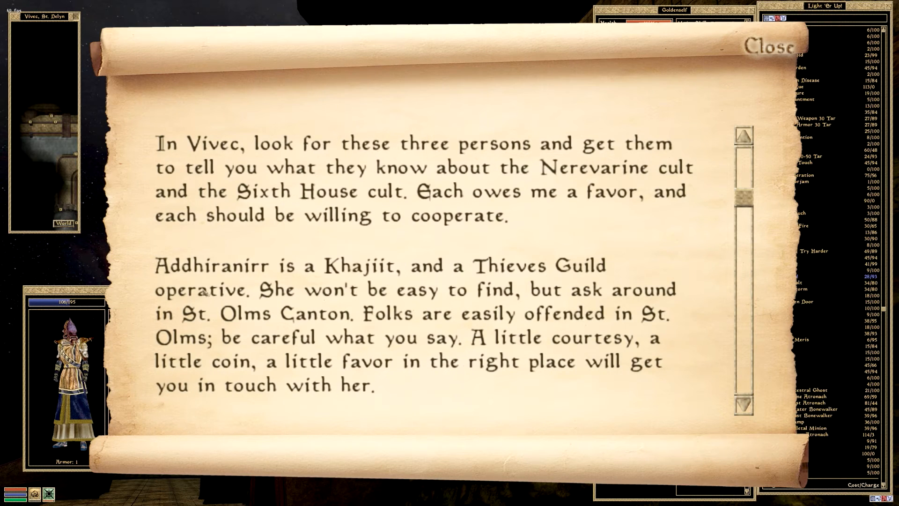
pyautogui.moveTo(574, 328)
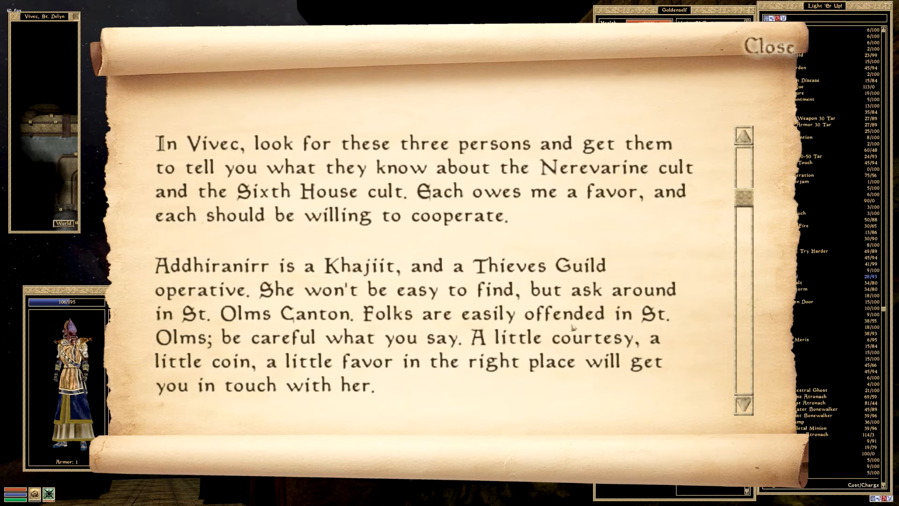
pyautogui.moveTo(637, 263)
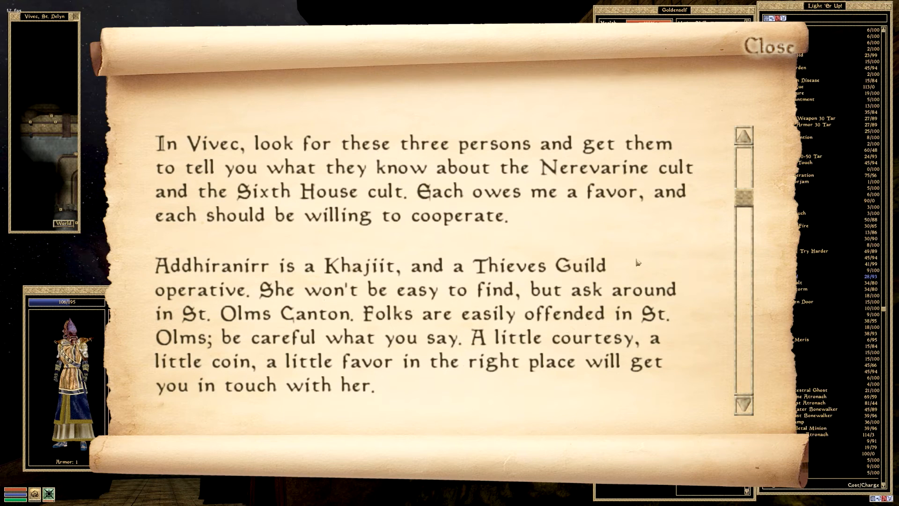
pyautogui.moveTo(459, 282)
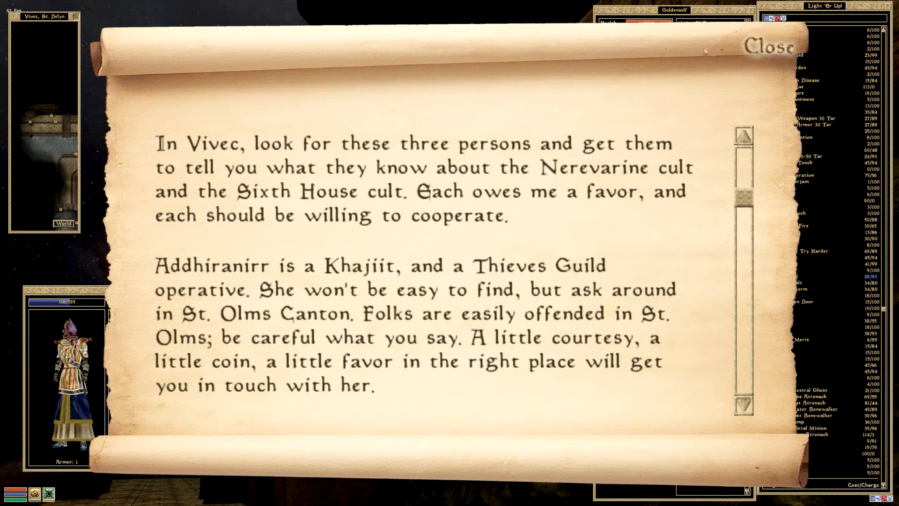
pyautogui.click(772, 46)
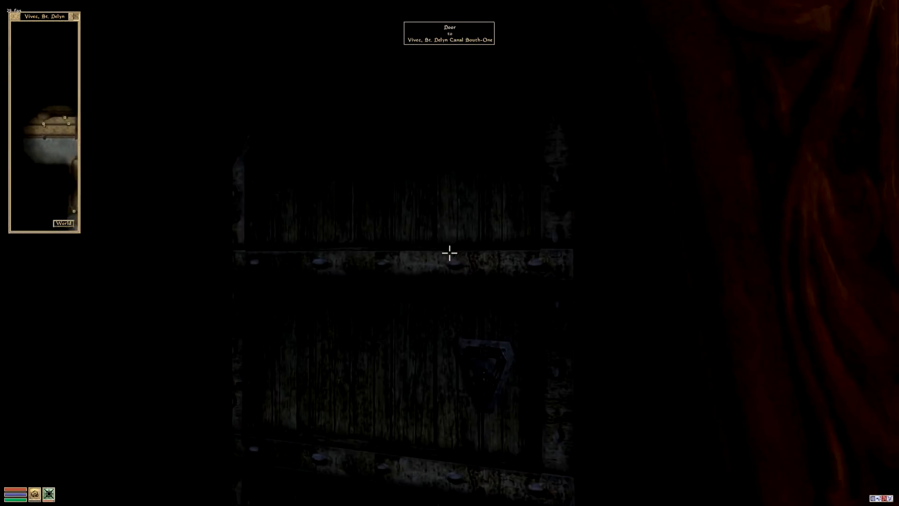
# Step: Step out to St. Delyn Canal South-One, view the character from behind, and reopen the menus
pyautogui.click(449, 253)
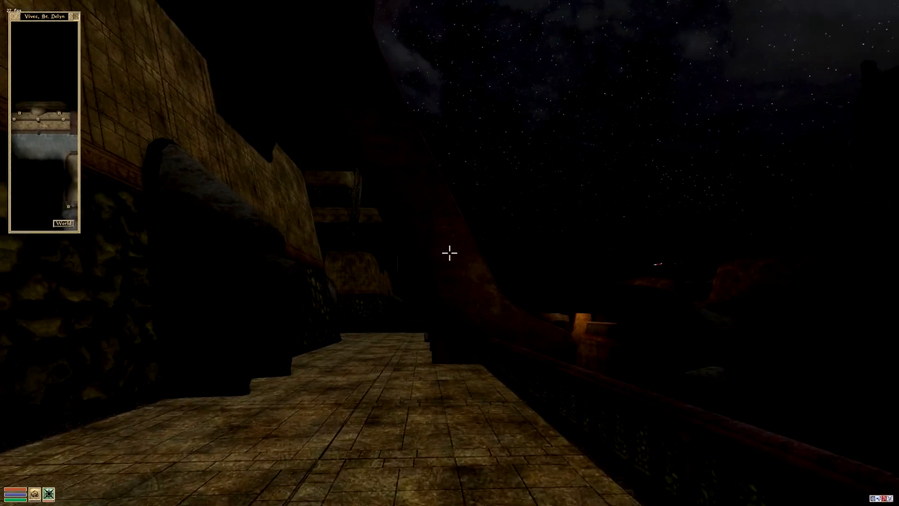
pyautogui.press('w')
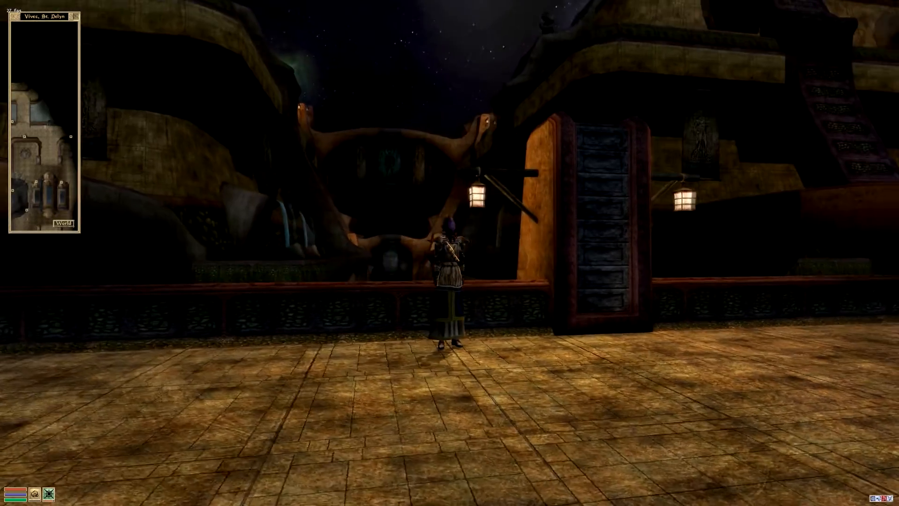
pyautogui.press('Tab')
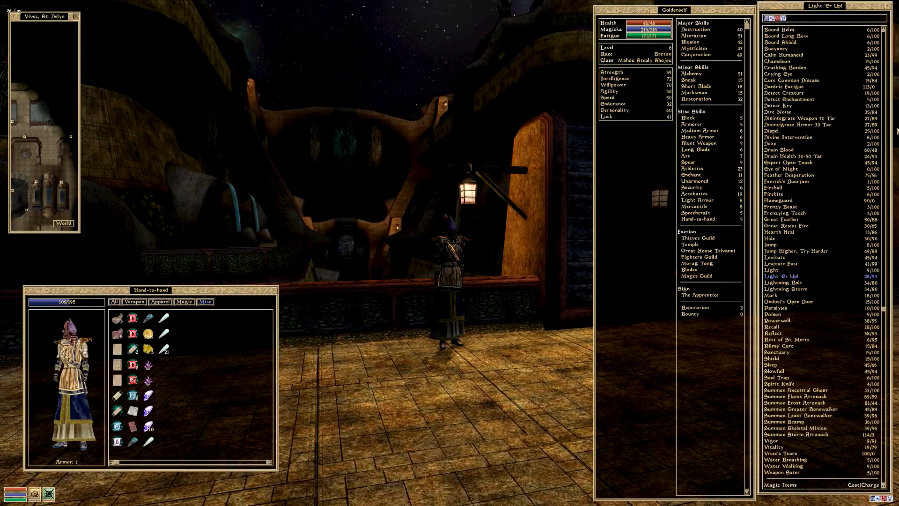